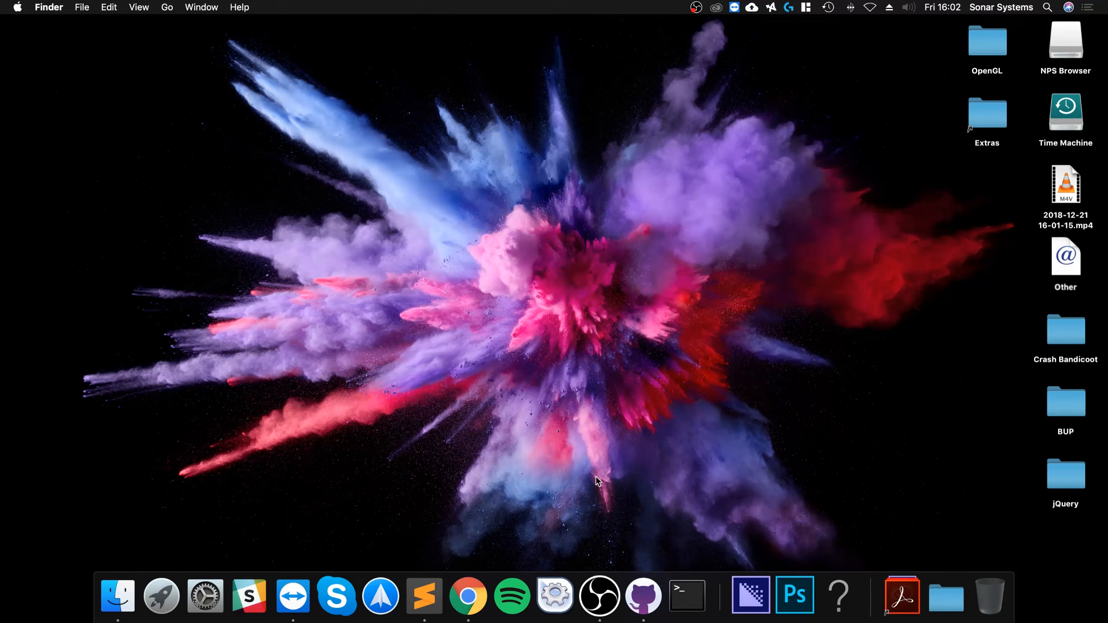
Search Google for homebrew in a new Chrome window and reach brew.sh with its install command
right_click(477, 596)
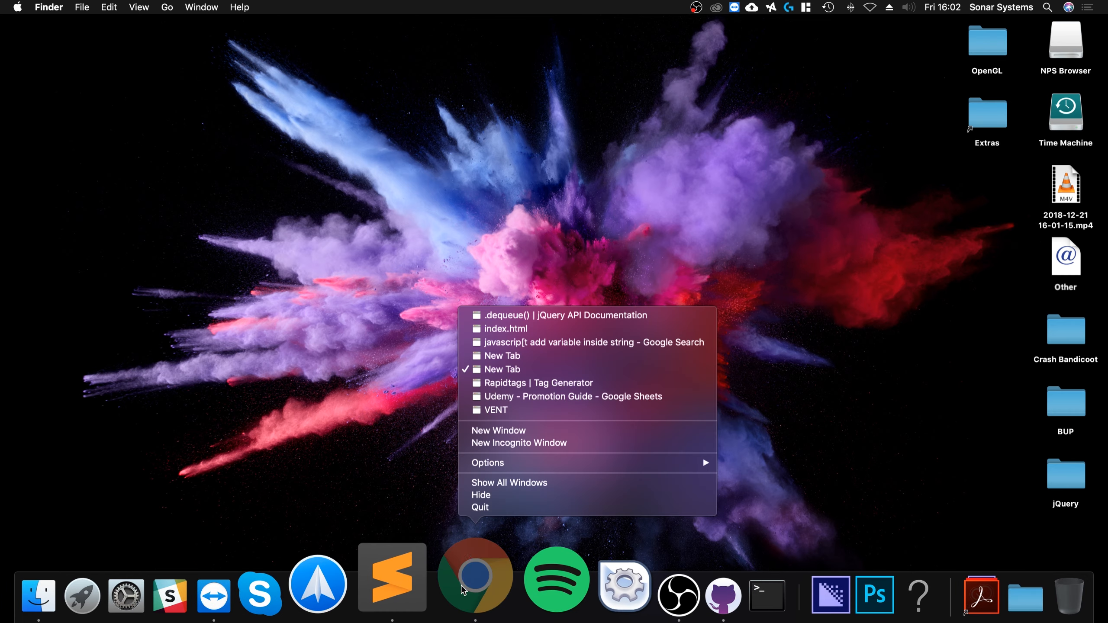
left_click(501, 356)
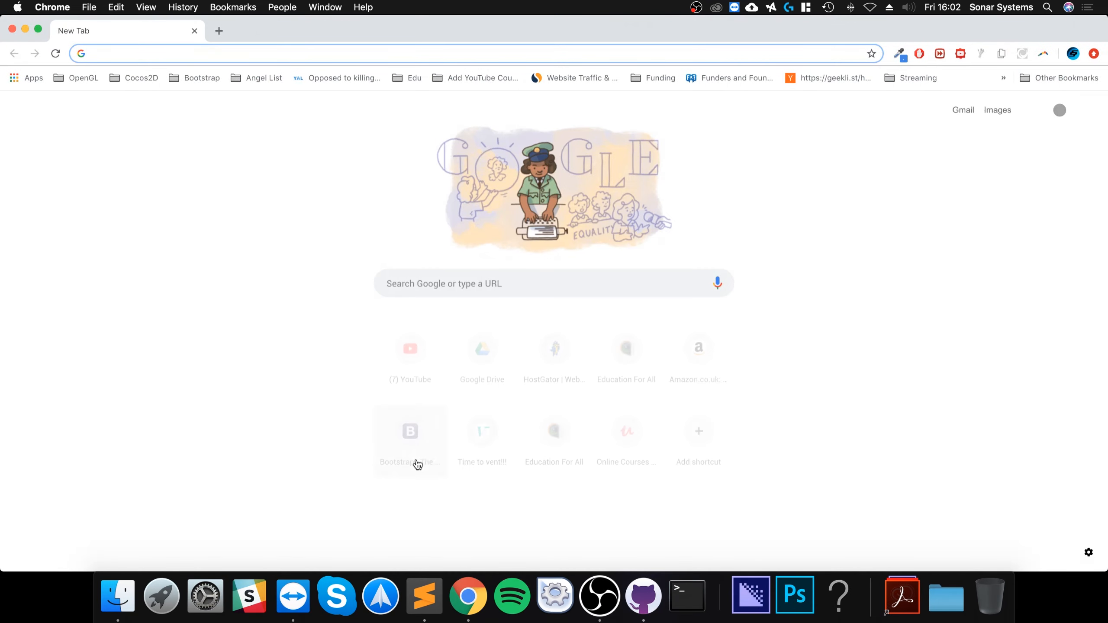
type("homebase")
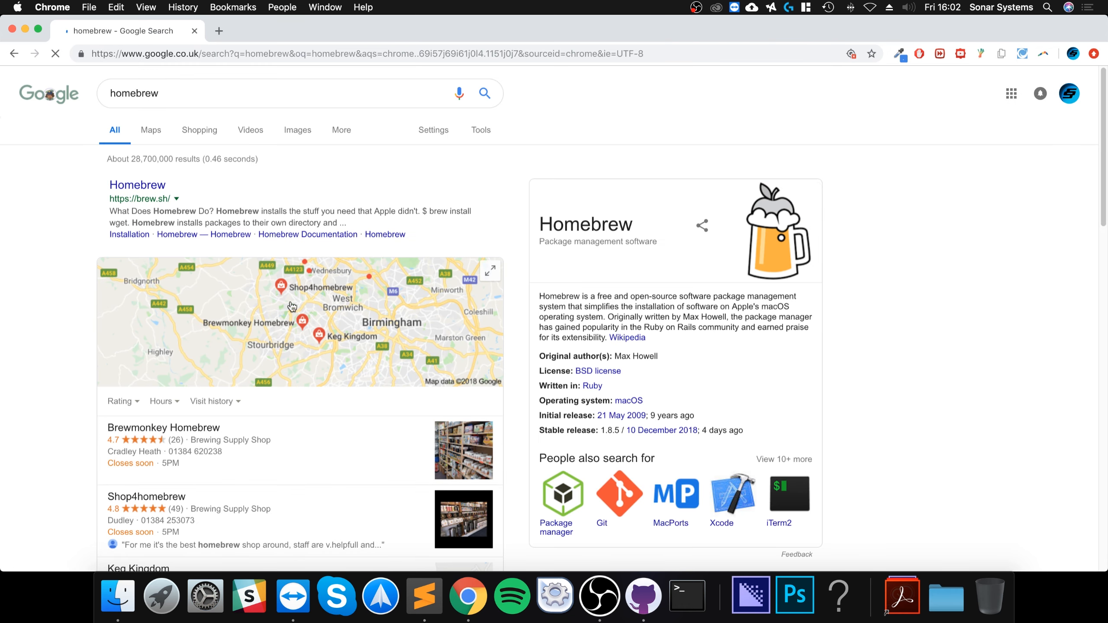
mouse_move(136, 185)
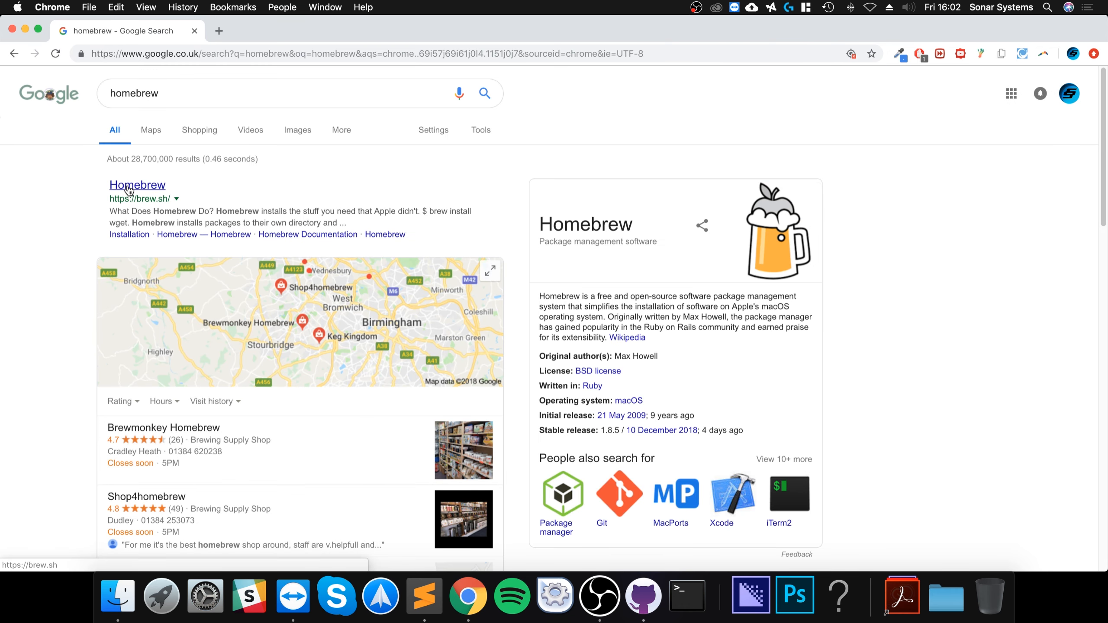
left_click(137, 185)
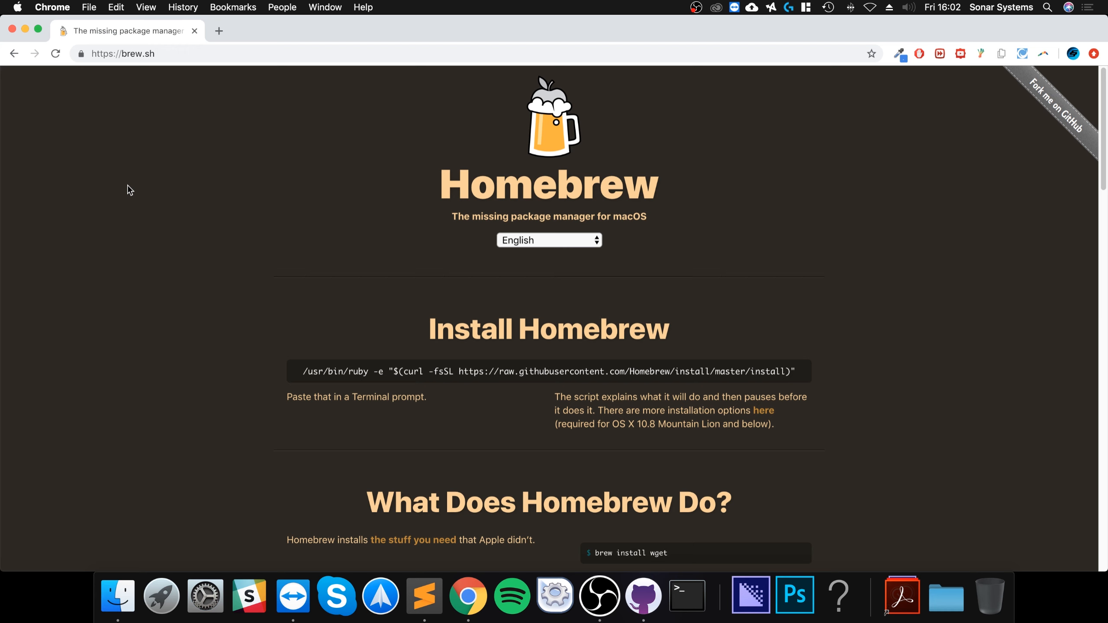
mouse_move(163, 235)
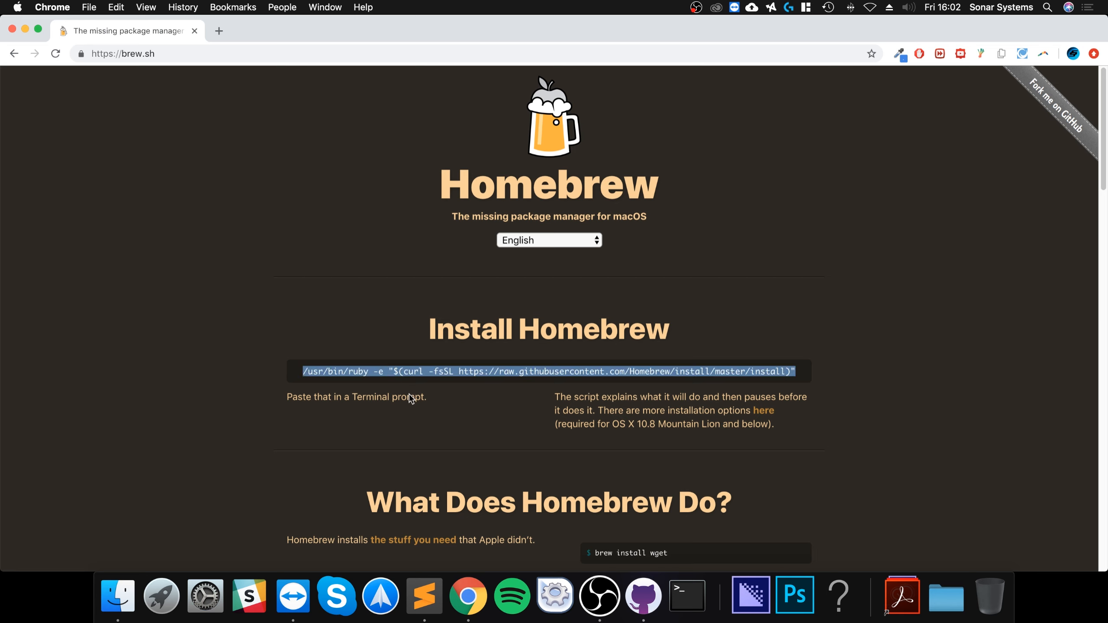
Run the pasted Homebrew install command in Terminal and confirm continuing the installation
left_click(686, 596)
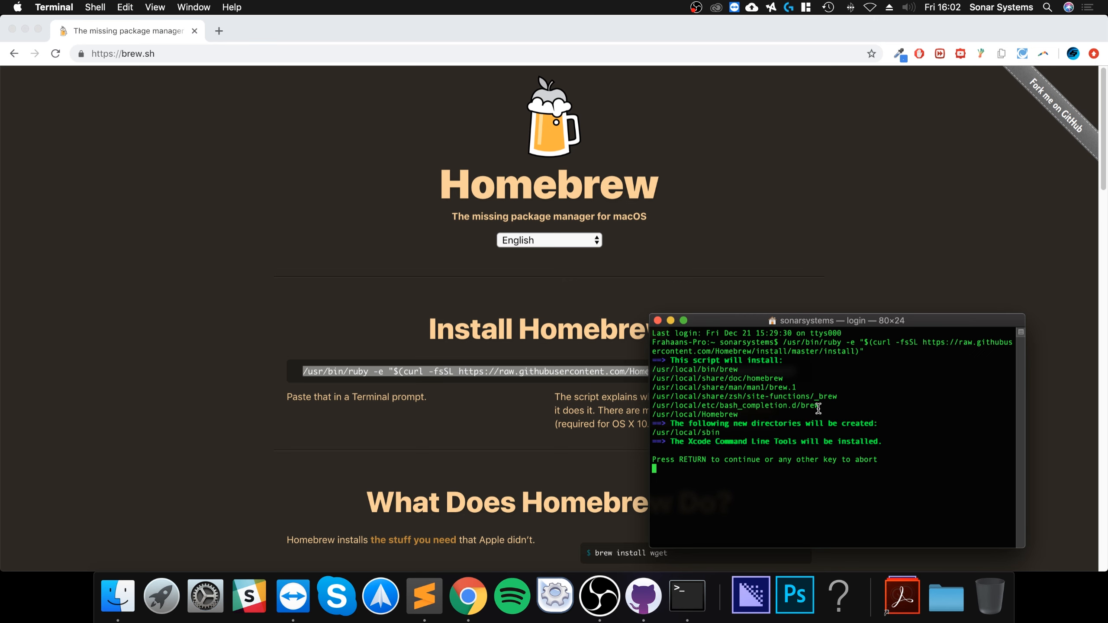
key("return")
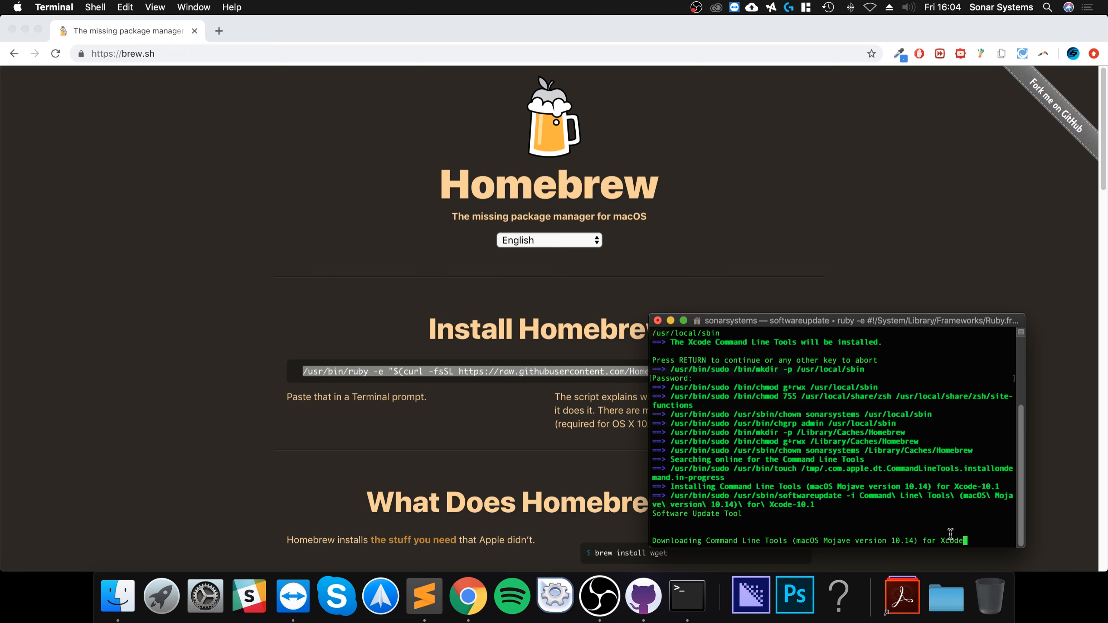
mouse_move(911, 507)
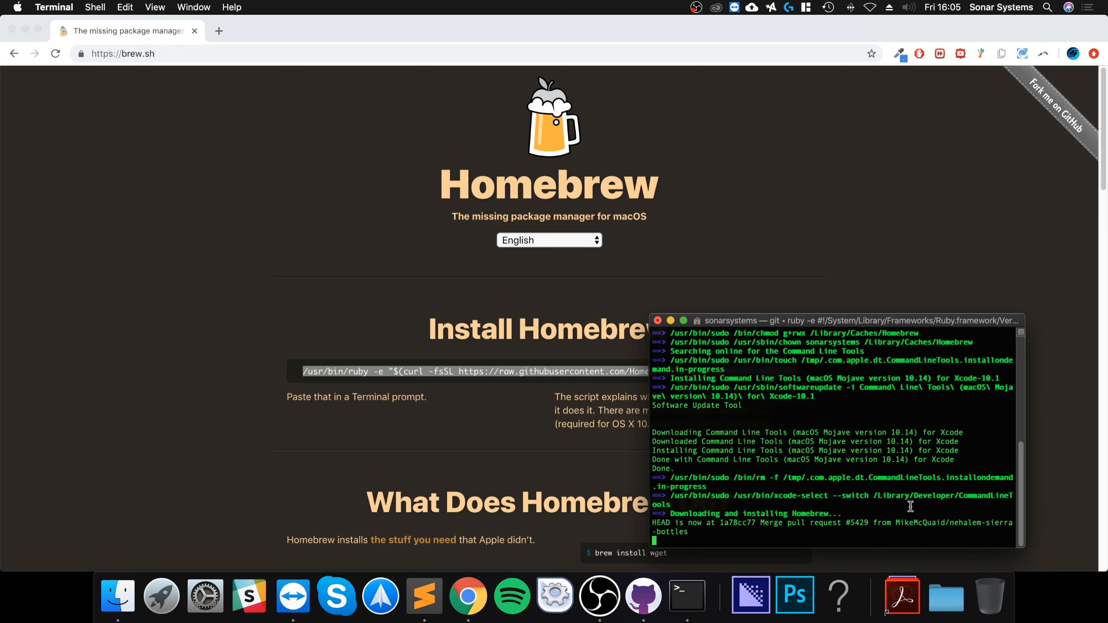
mouse_move(972, 518)
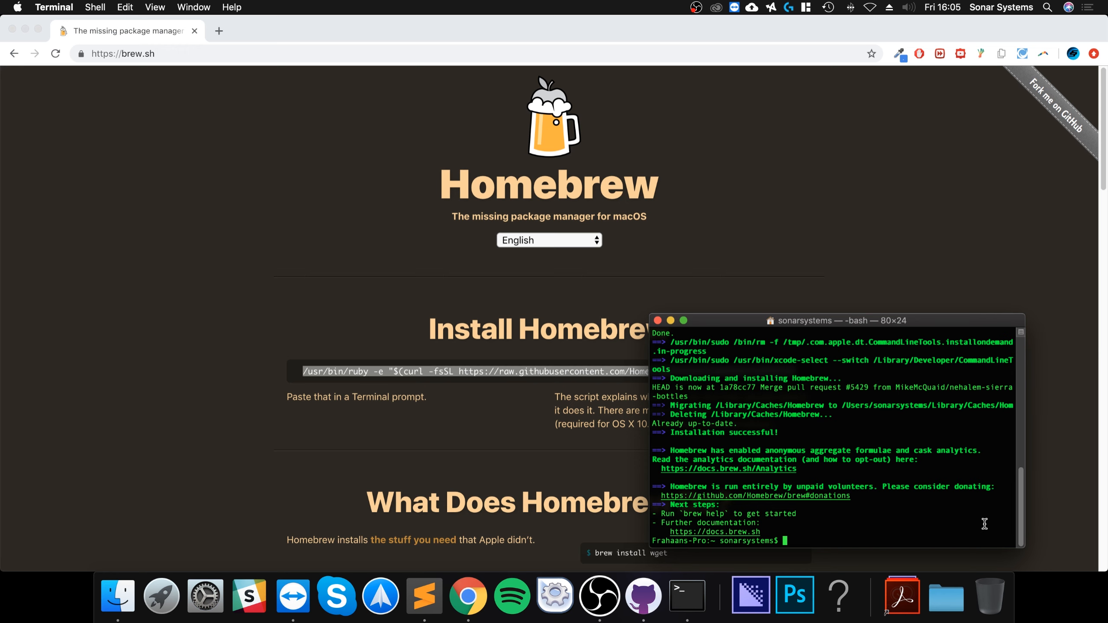
Run 'brew cask install xquartz' and 'brew install wine'; both report already installed
type("brew cask instal")
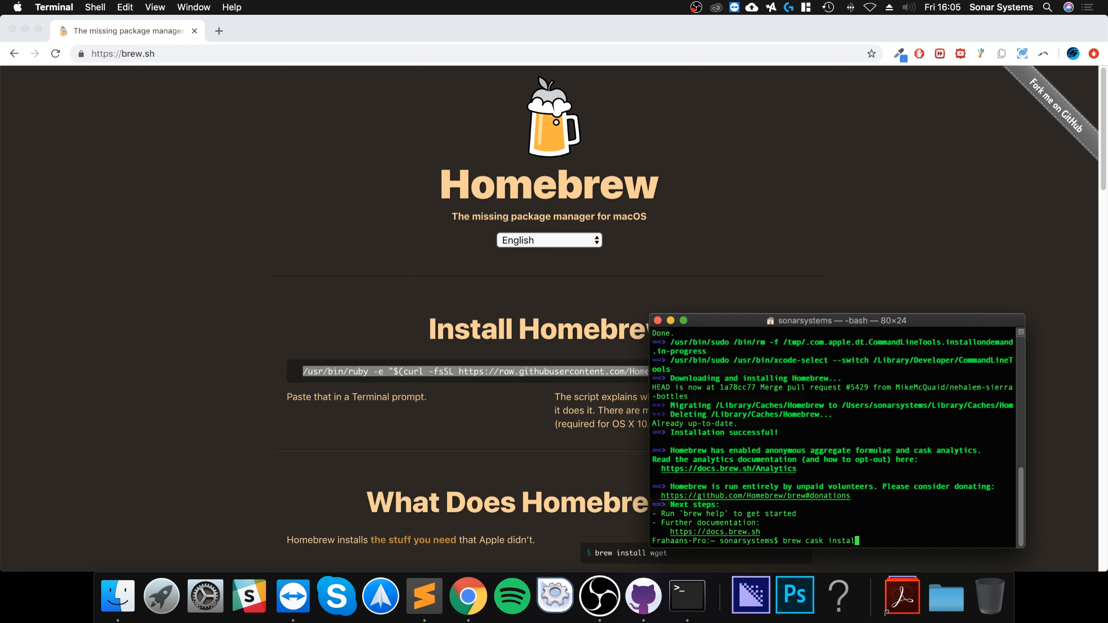
type("xquartz")
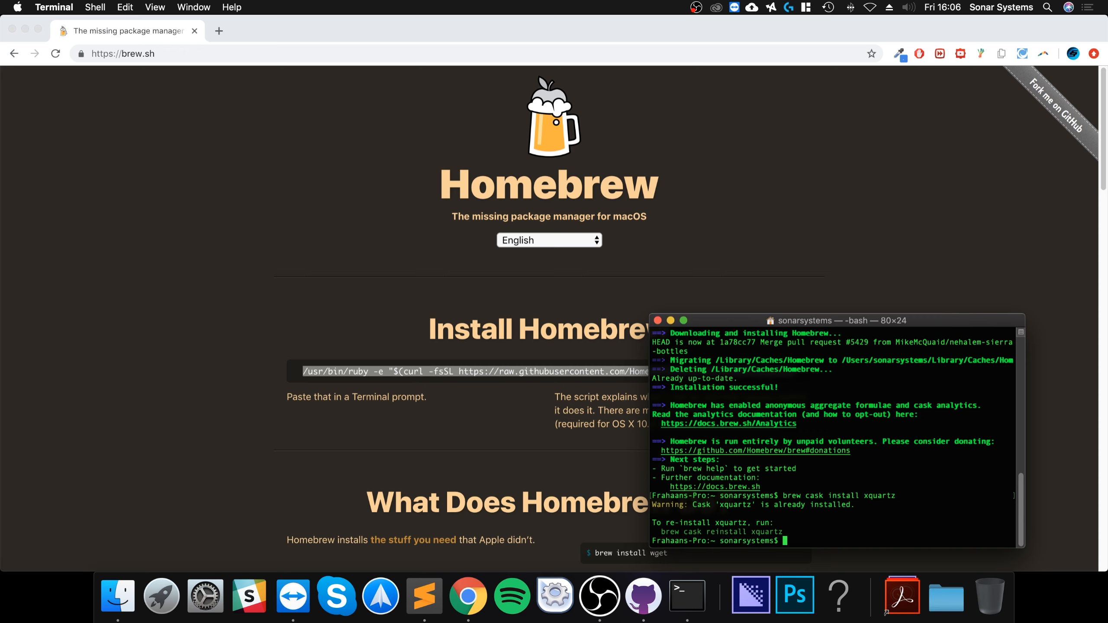
type("brew")
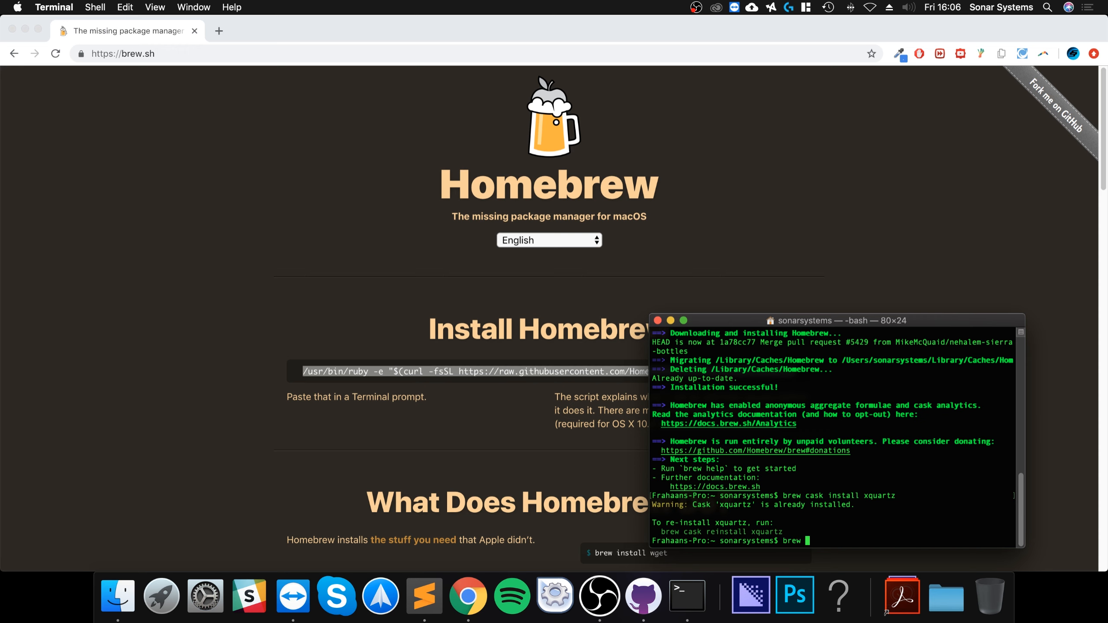
type("install wine")
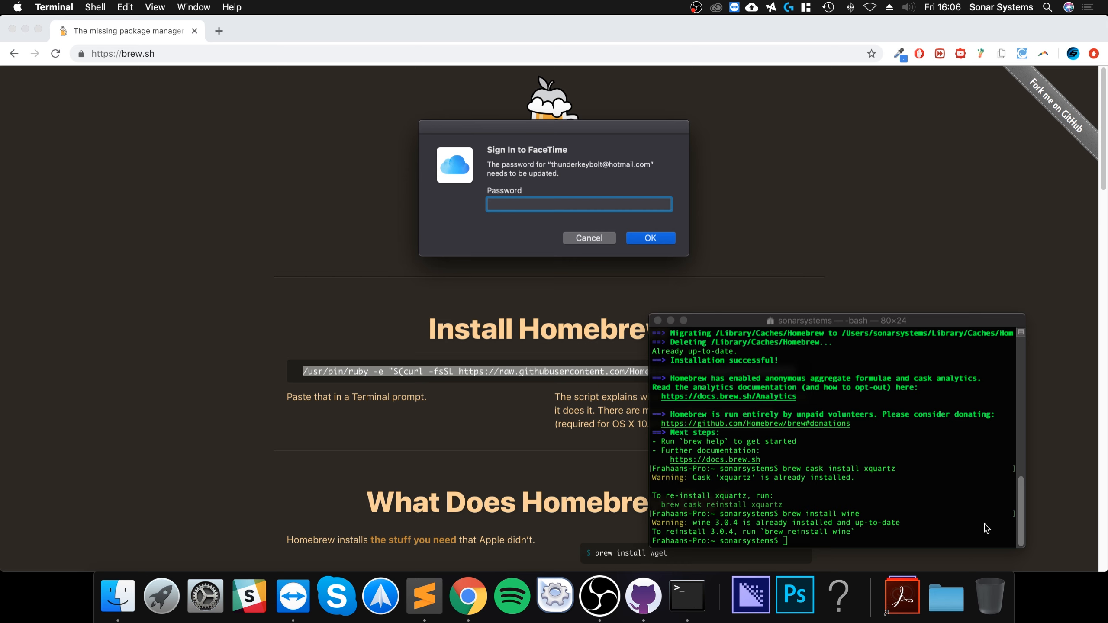
mouse_move(588, 238)
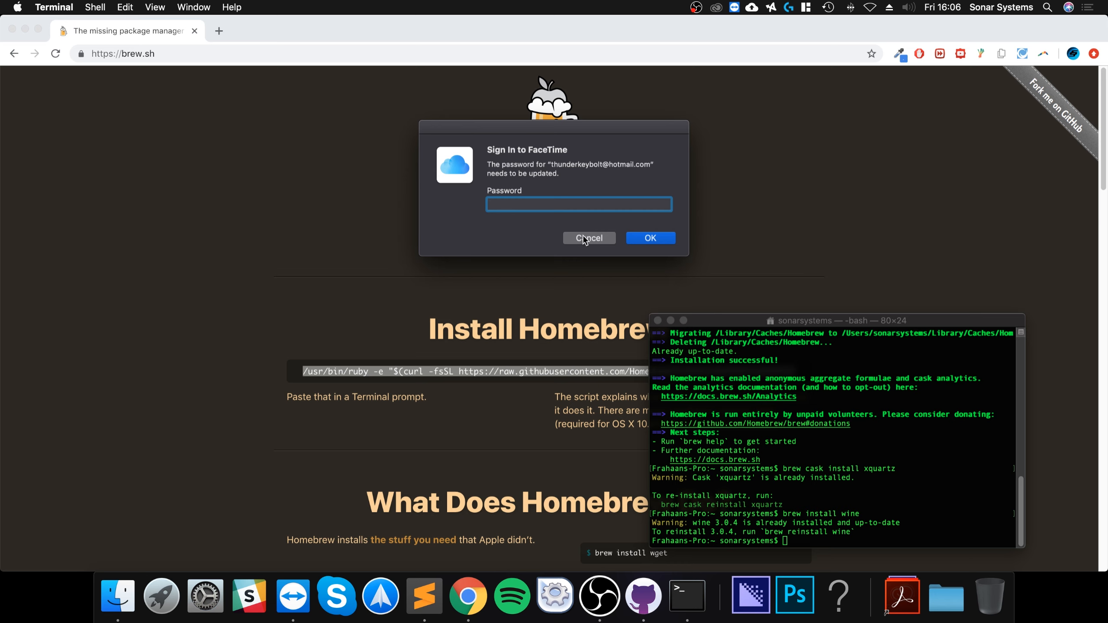
From the NoPayStation site download NPSBrowser.dmg for Mac and the PSX_GAMES.tsv list
left_click(589, 237)
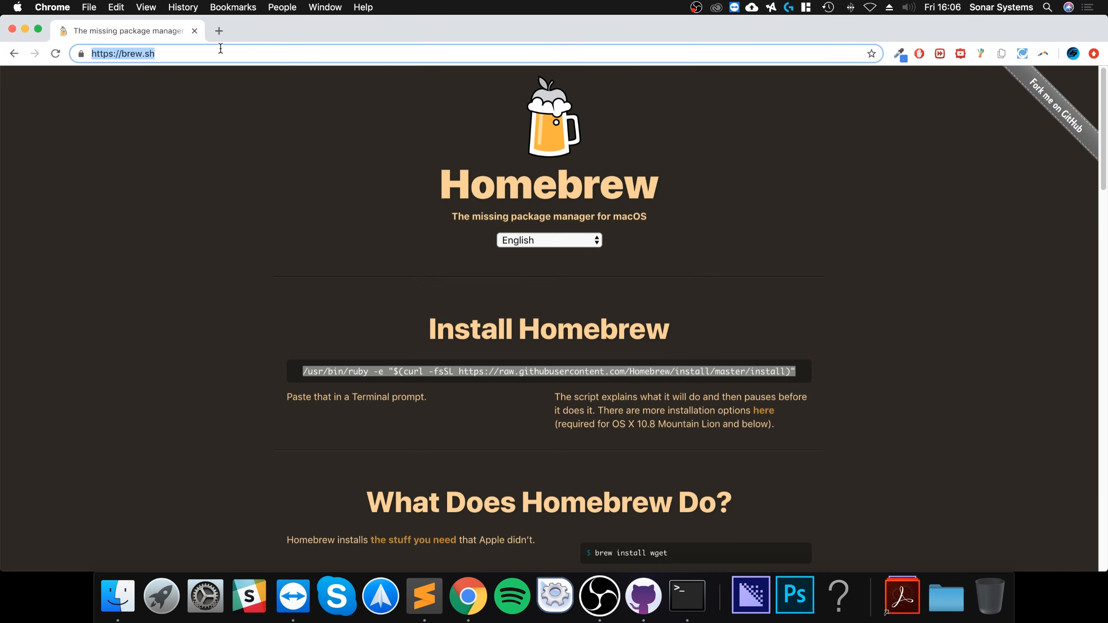
type("np")
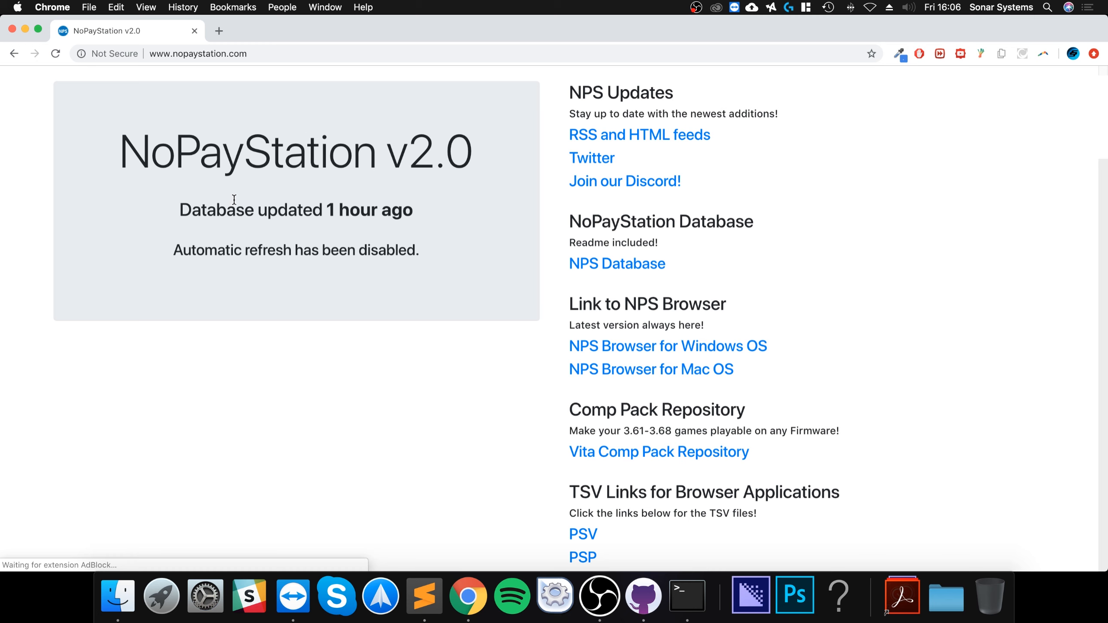
scroll("down", 3)
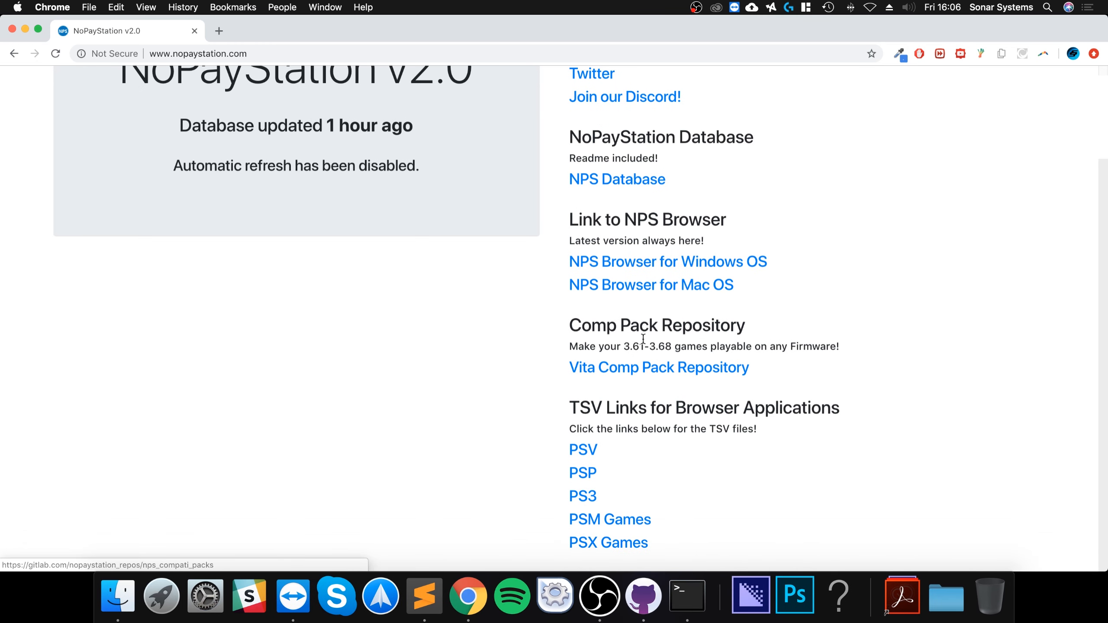
mouse_move(651, 285)
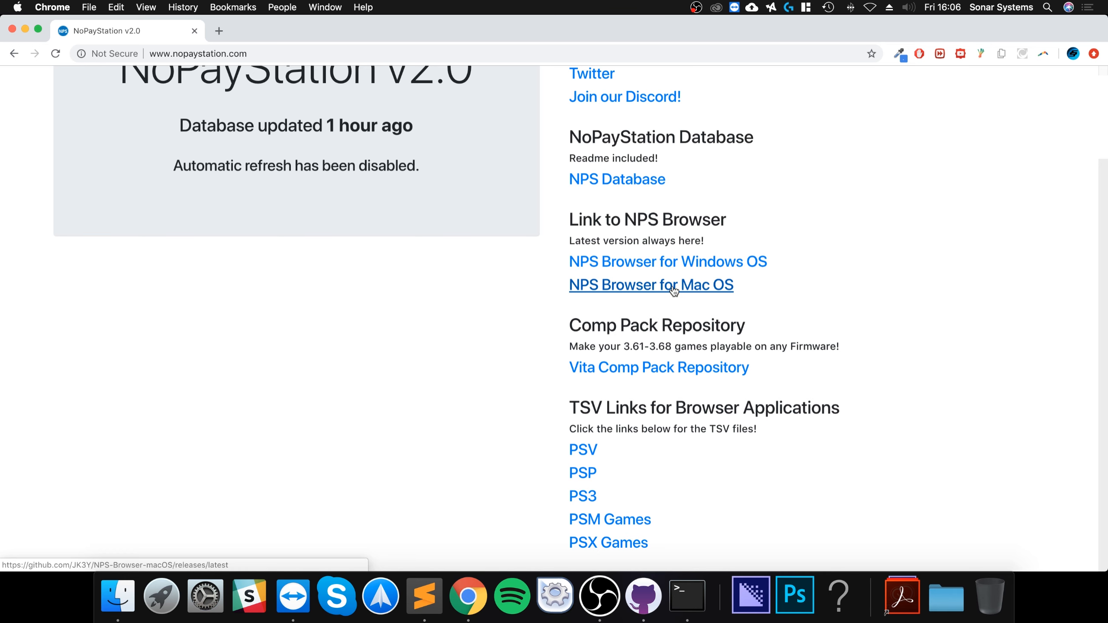
left_click(652, 285)
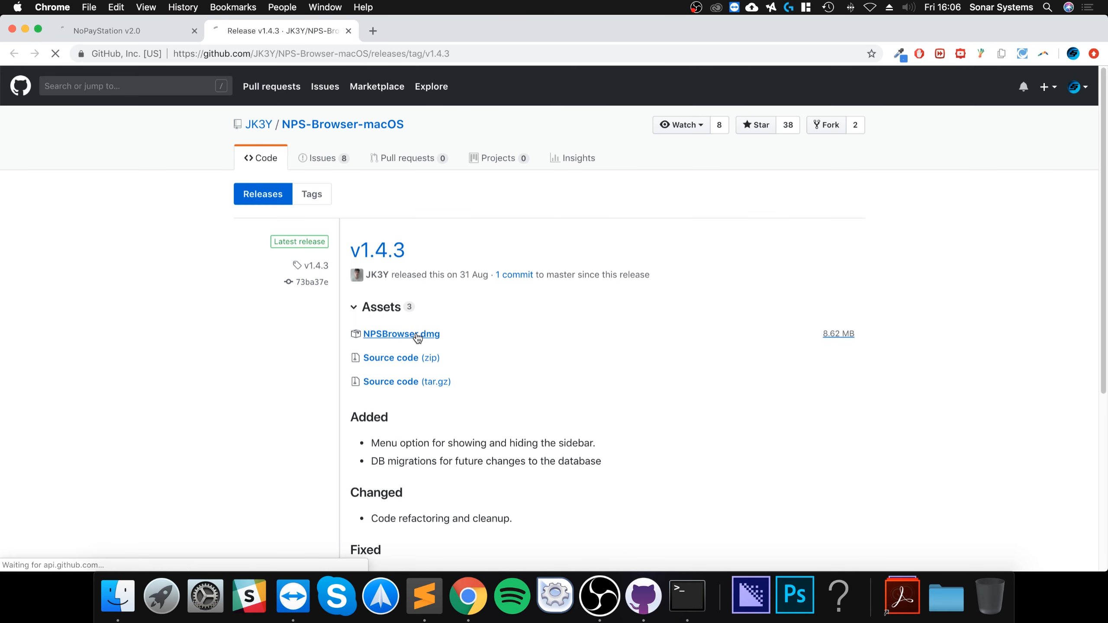
left_click(400, 333)
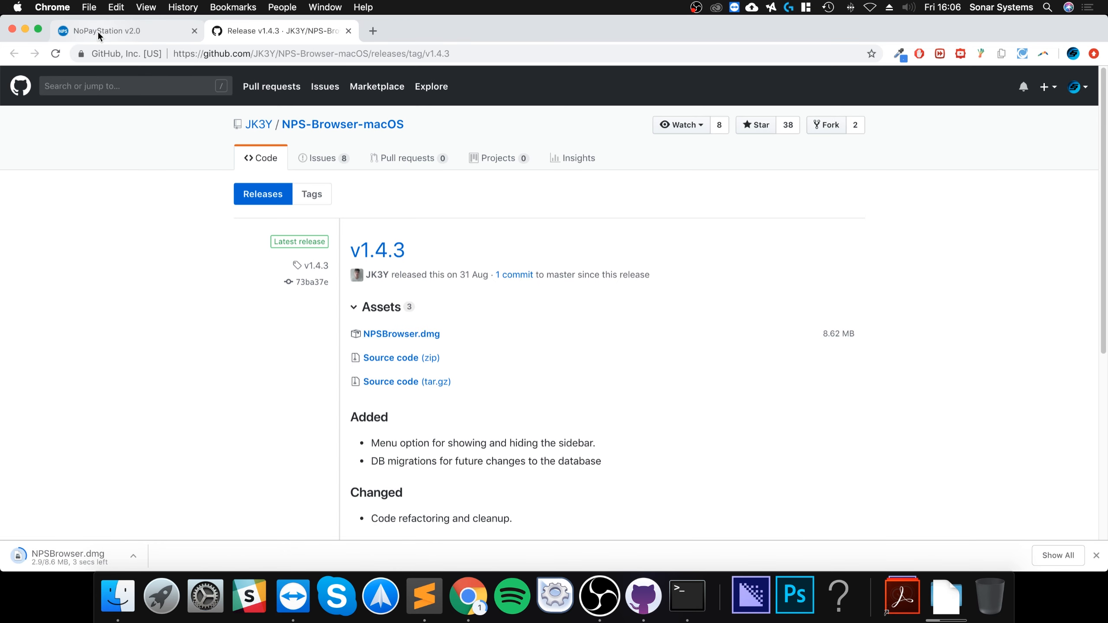
left_click(106, 30)
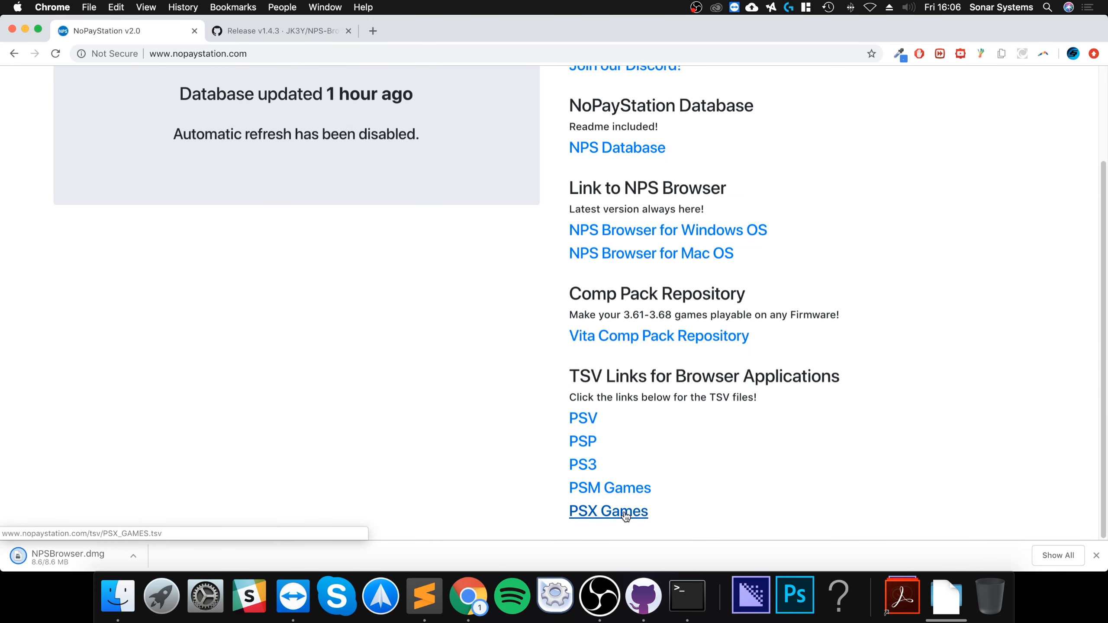
left_click(608, 511)
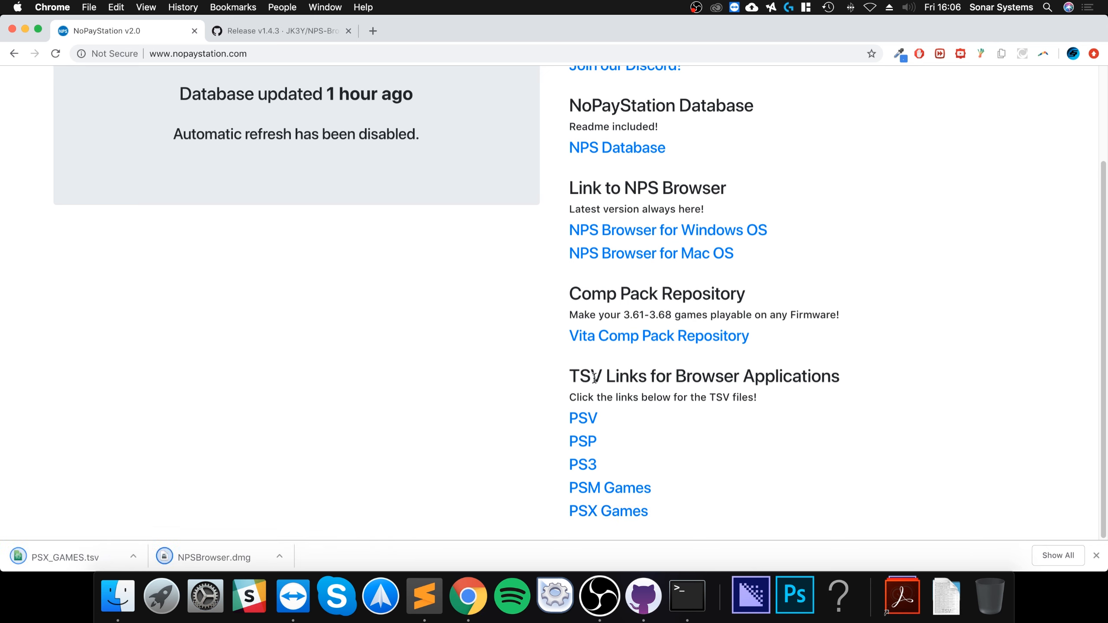
mouse_move(762, 487)
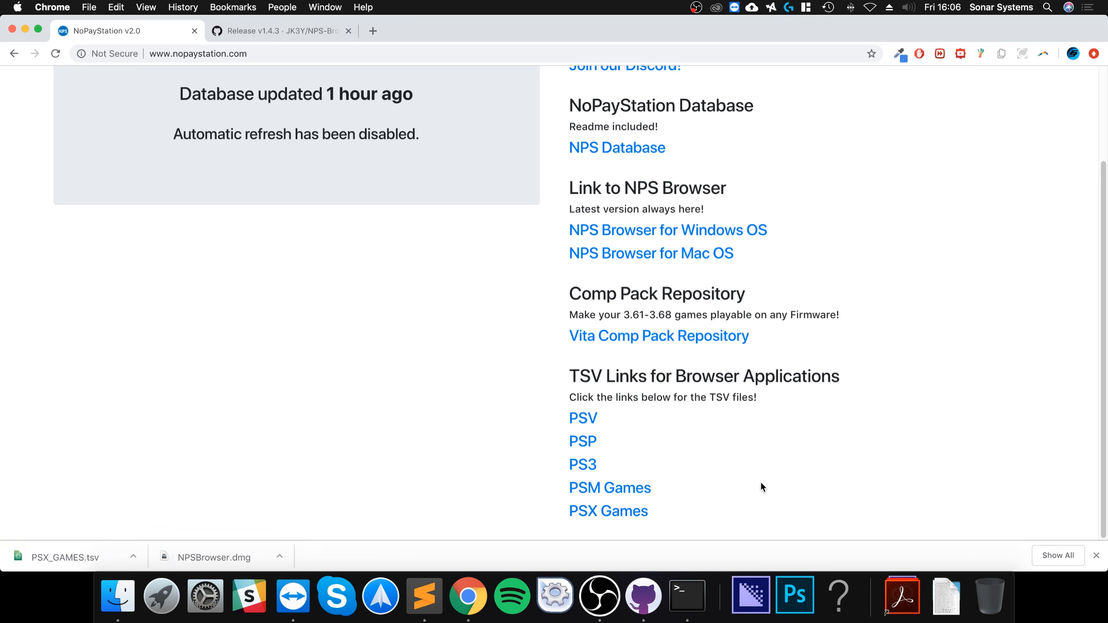
mouse_move(221, 529)
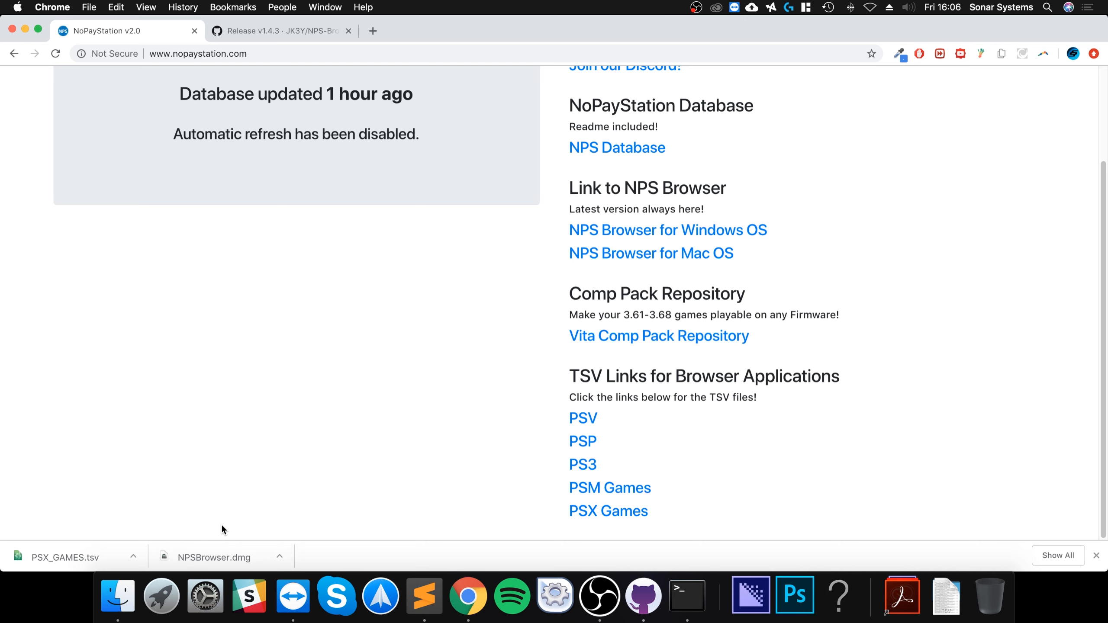
Find the PSXtract GitHub repository and download psxtract.exe from its release assets
scroll("up", 3)
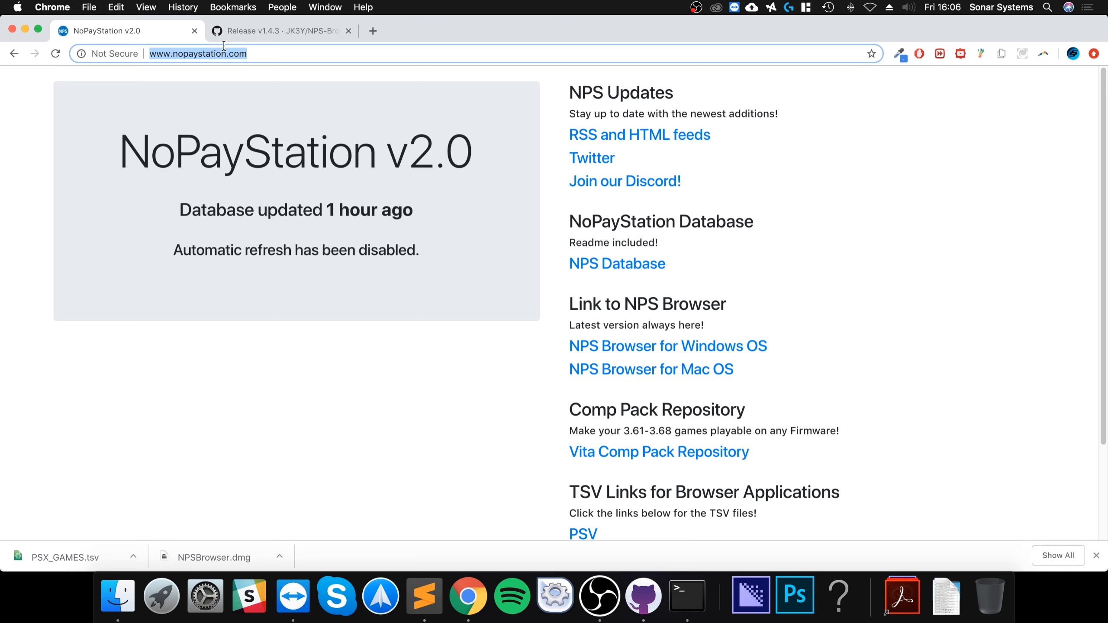
type("psd")
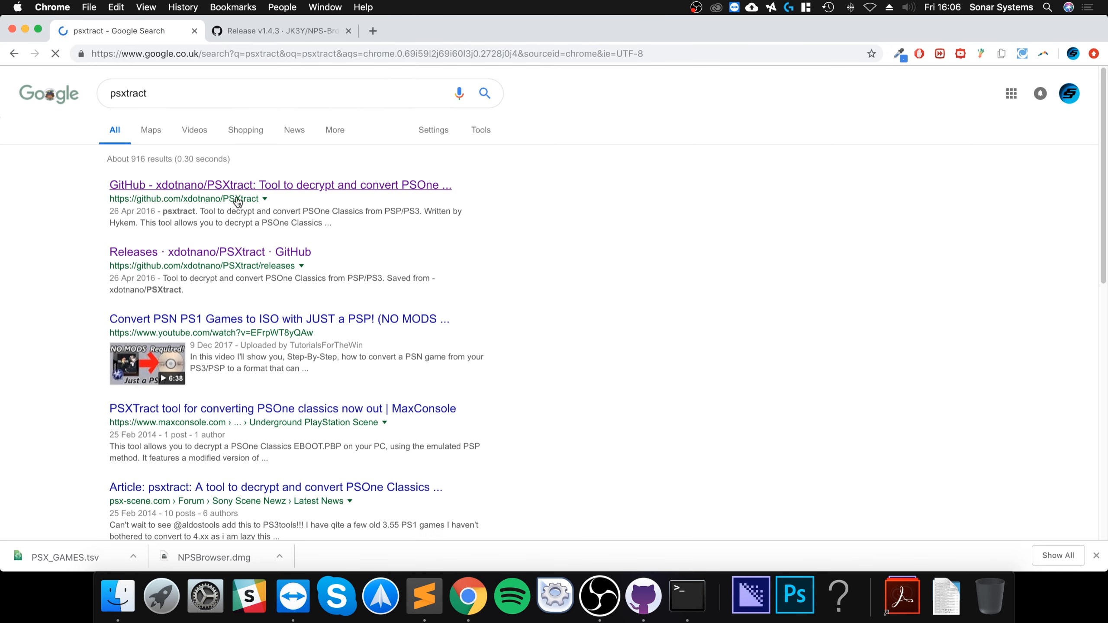
left_click(279, 185)
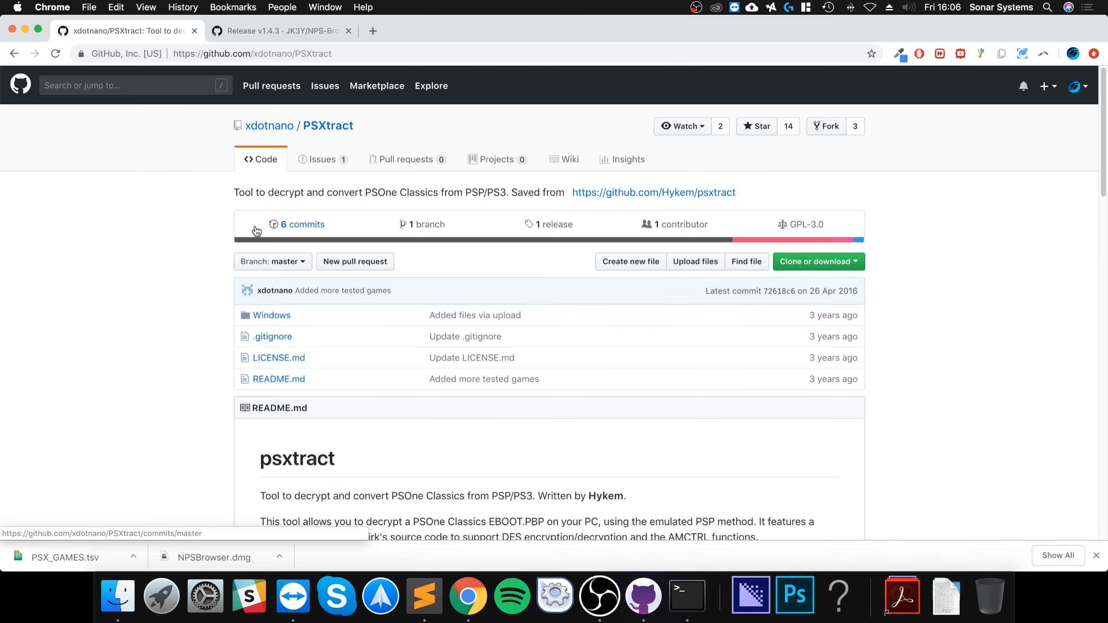
mouse_move(556, 224)
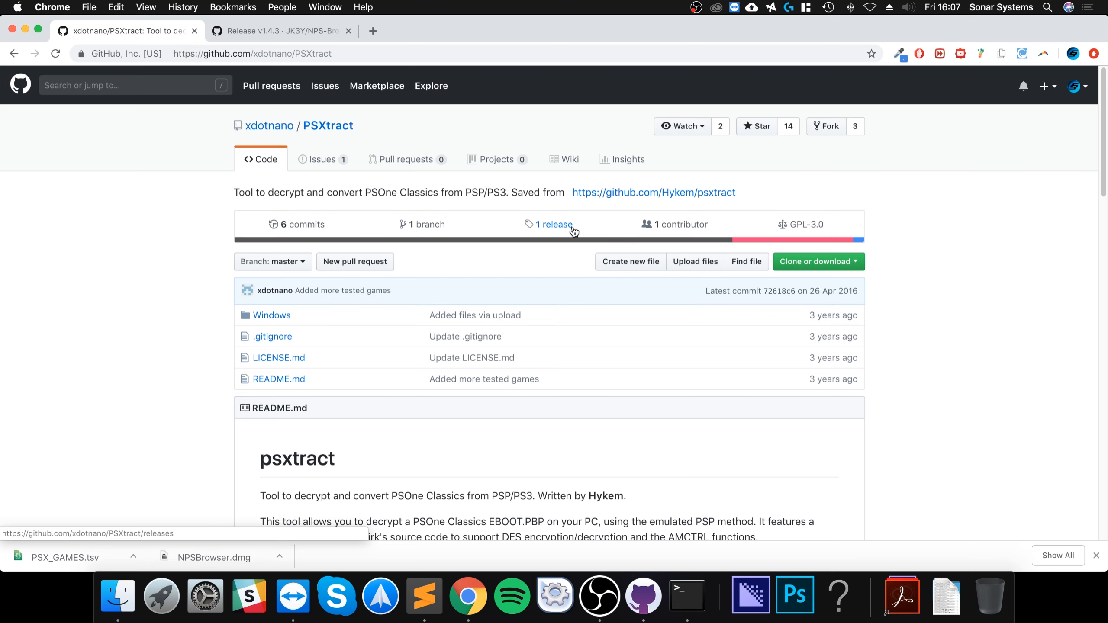
left_click(552, 224)
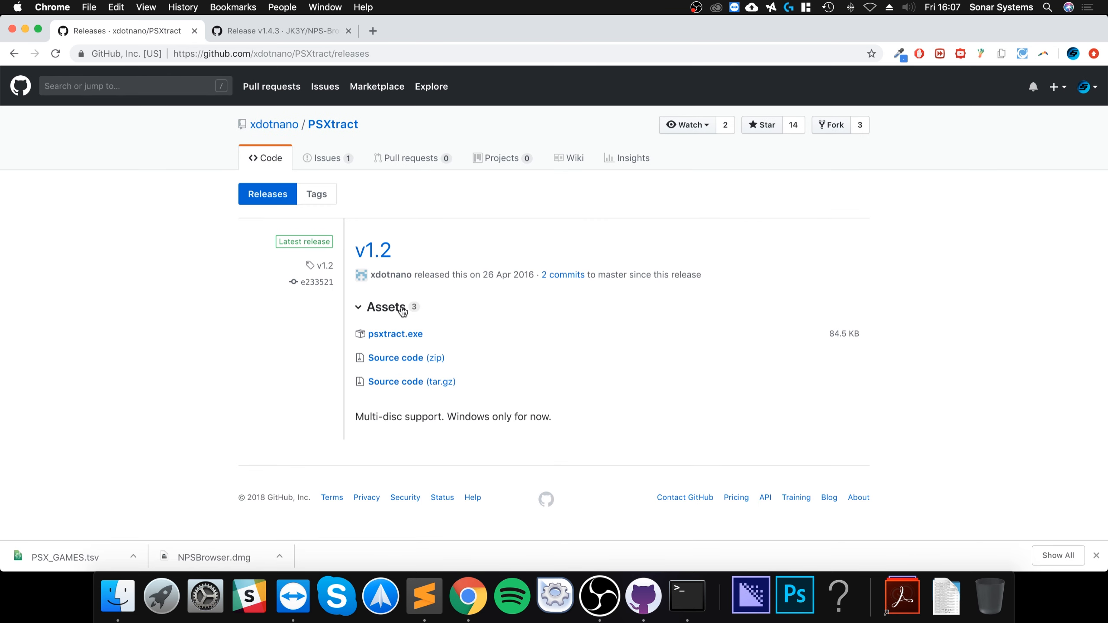
left_click(394, 333)
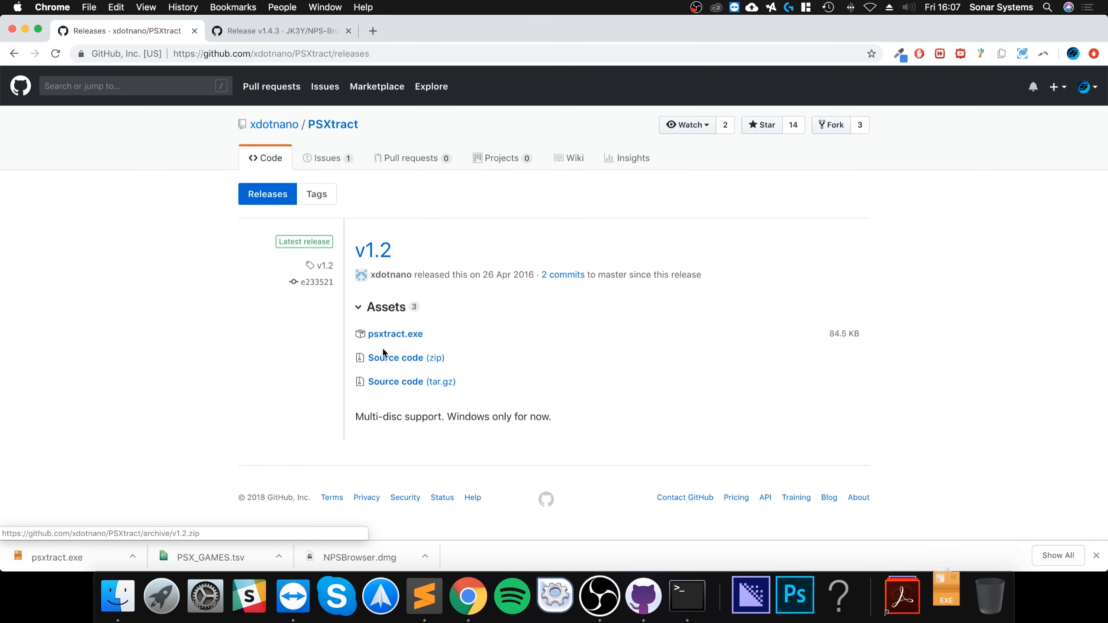
mouse_move(158, 27)
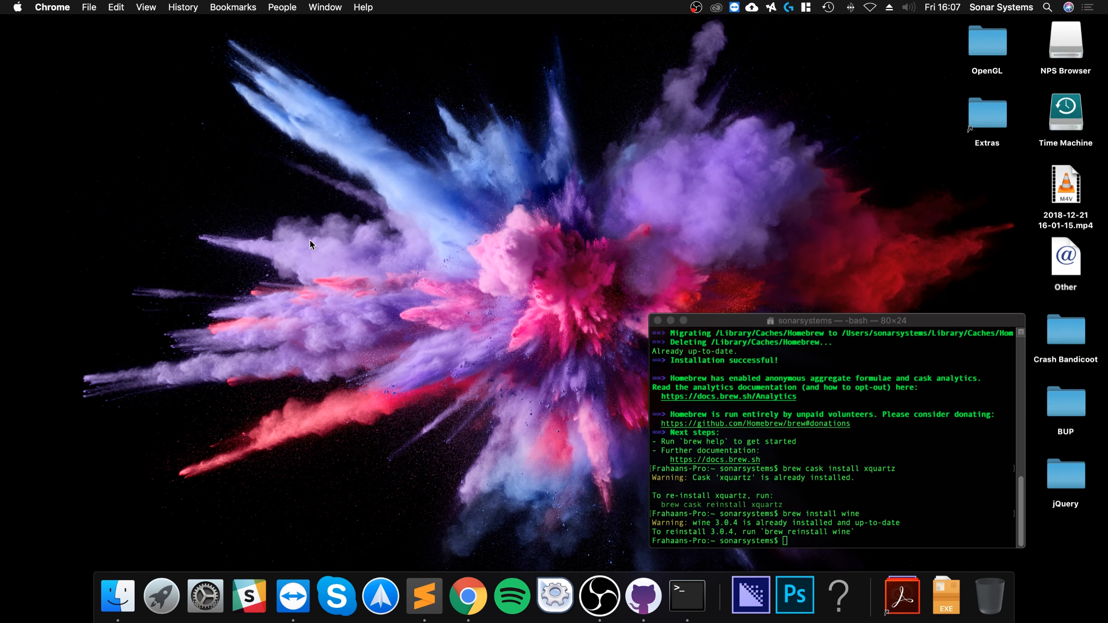
Clear the terminal, then launch NPS Browser from NPSBrowser.dmg in Downloads
type("cl")
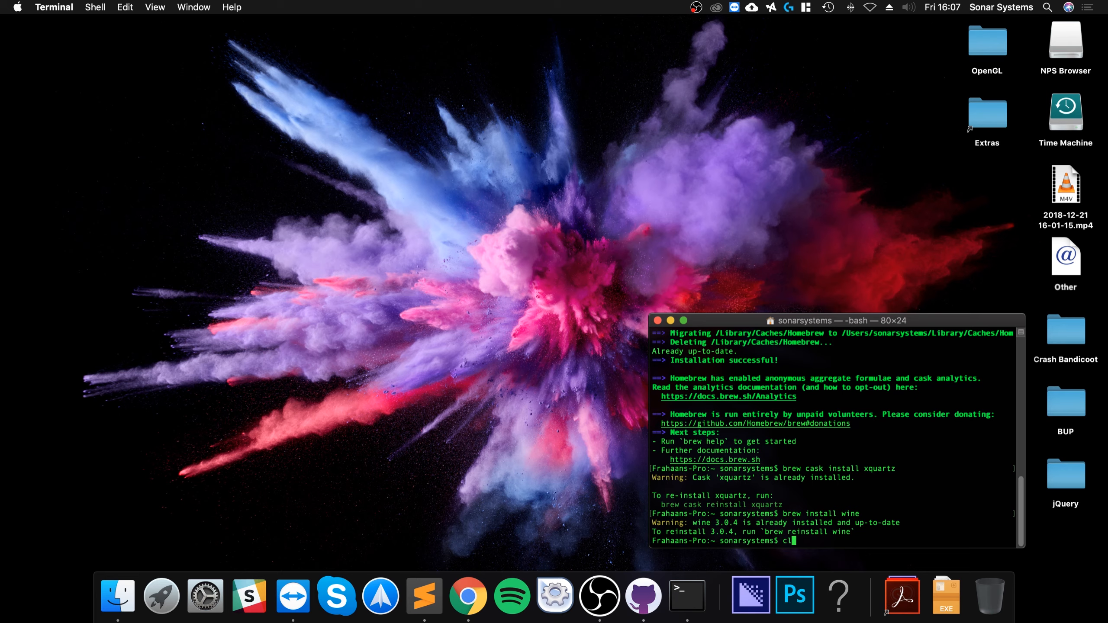
key("Return")
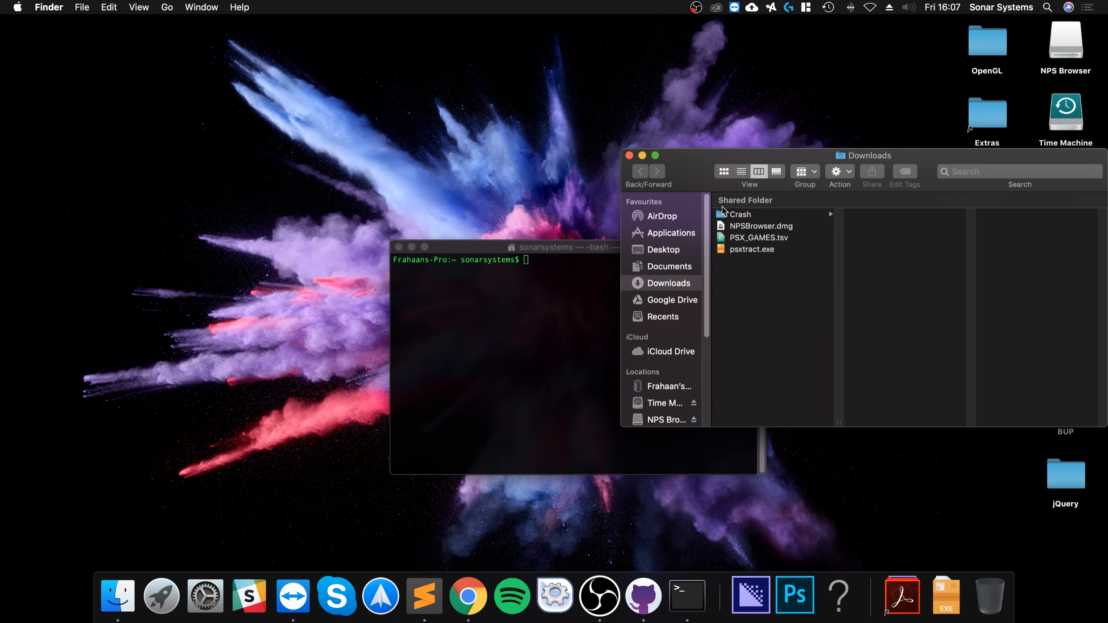
double_click(760, 225)
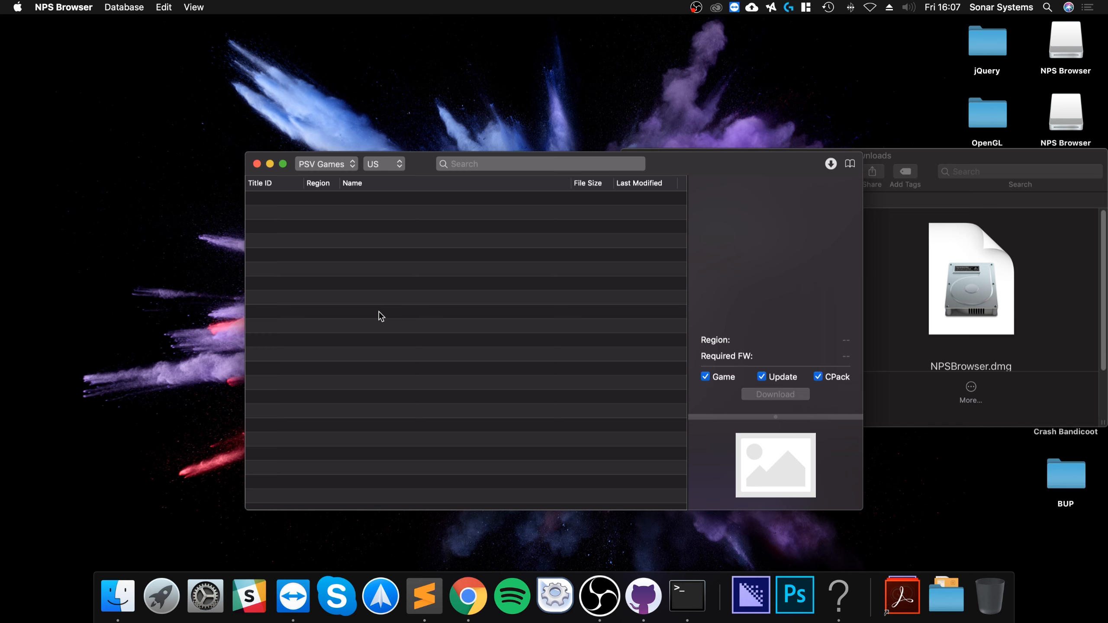
mouse_move(483, 264)
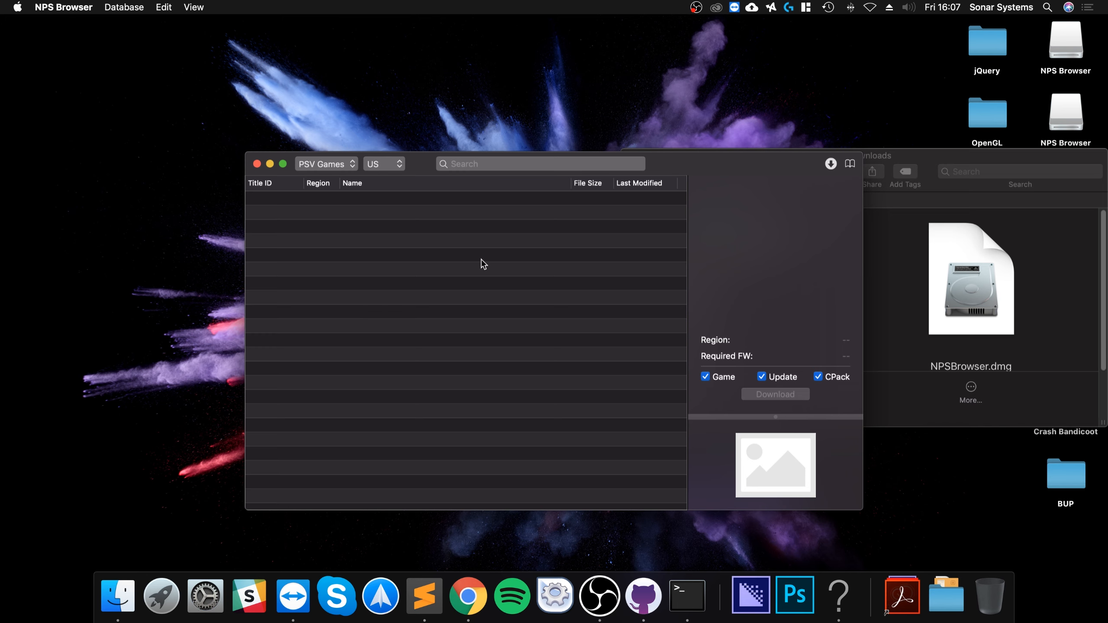
left_click(17, 7)
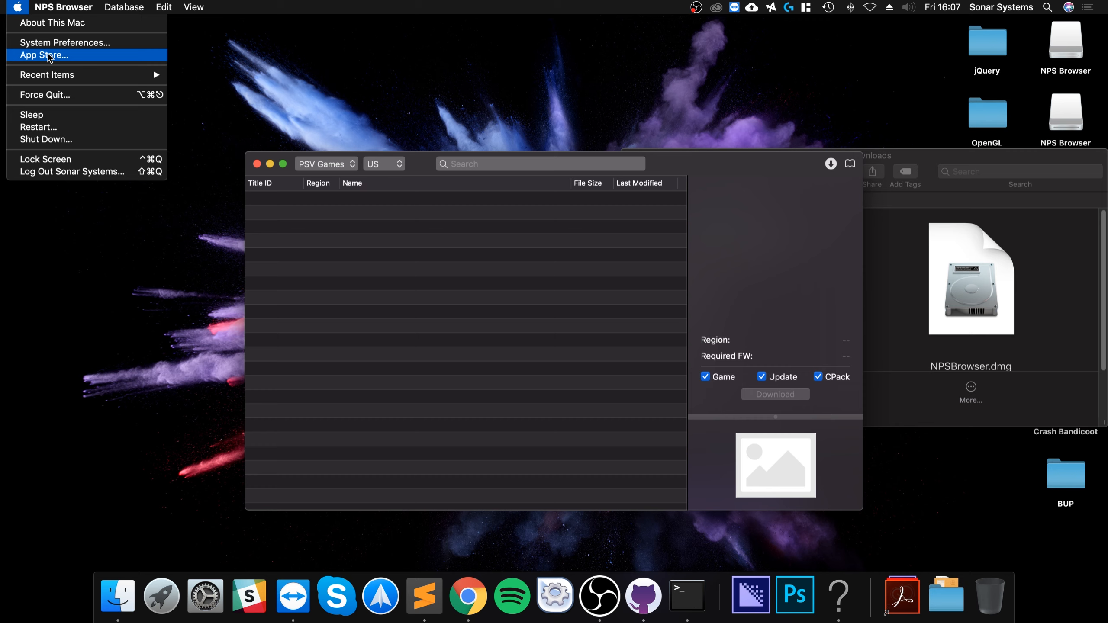
left_click(64, 43)
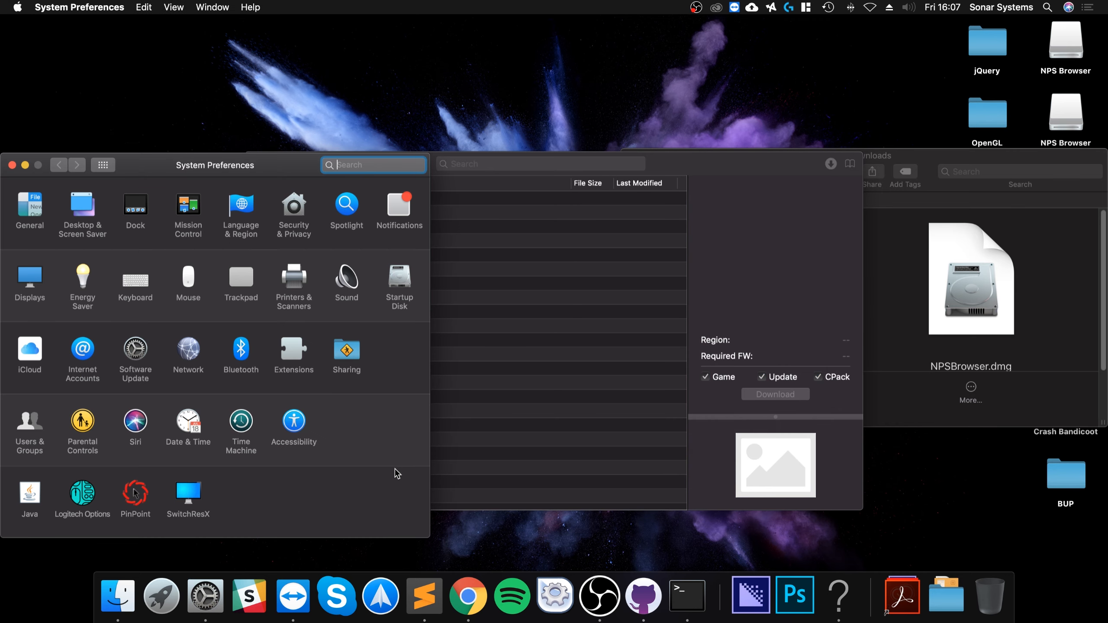
left_click(293, 206)
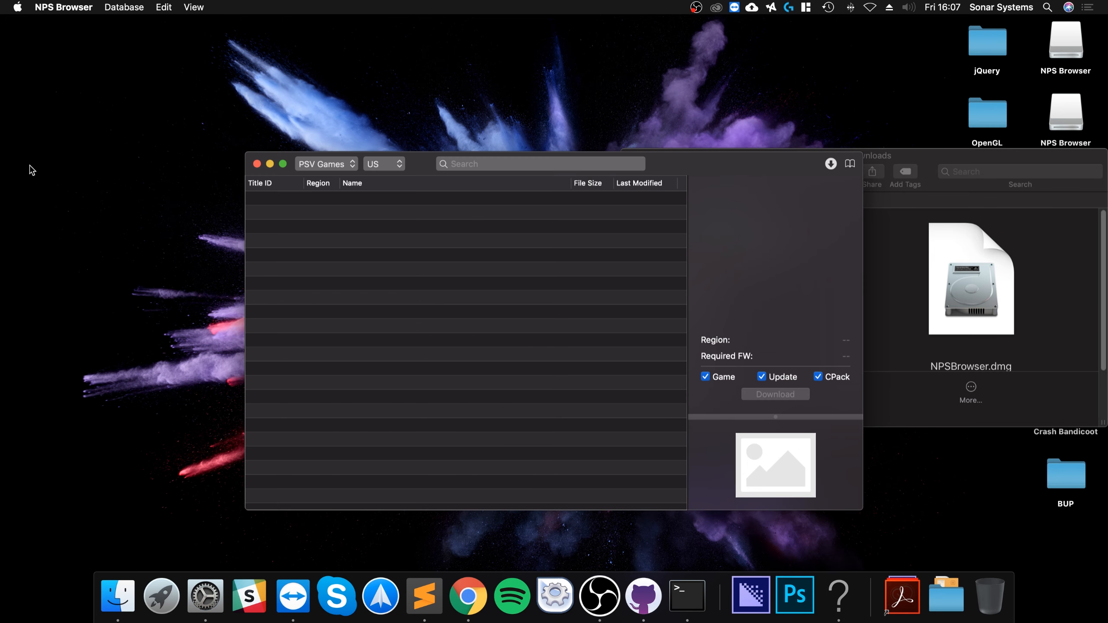
mouse_move(329, 168)
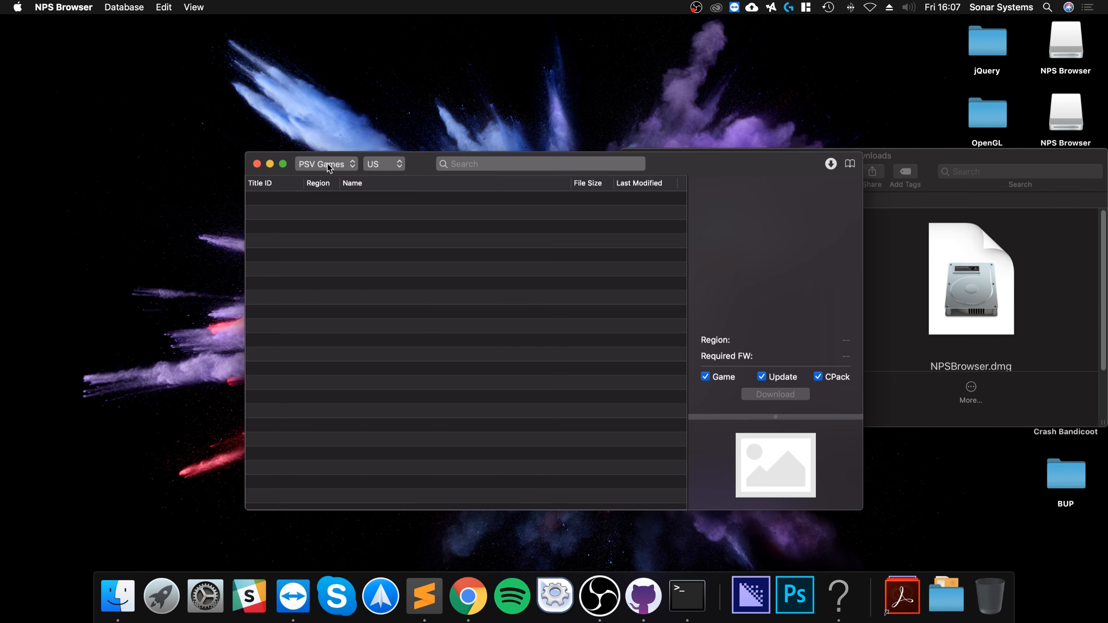
In NPS Browser preferences point PSX Games at PSX_GAMES.tsv from Downloads and save
left_click(63, 7)
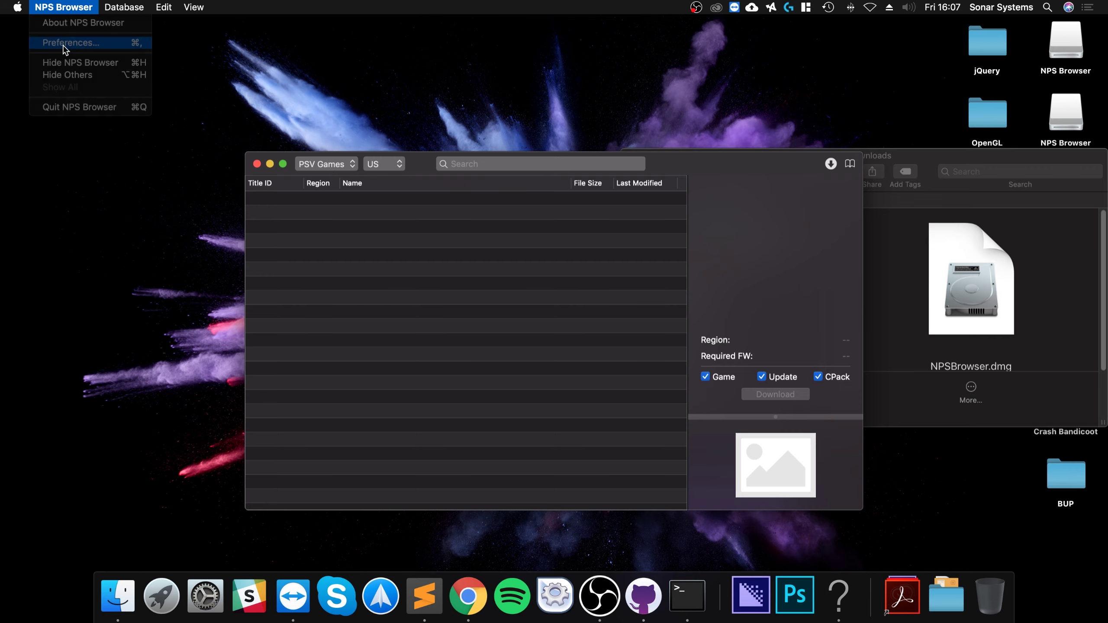
left_click(71, 42)
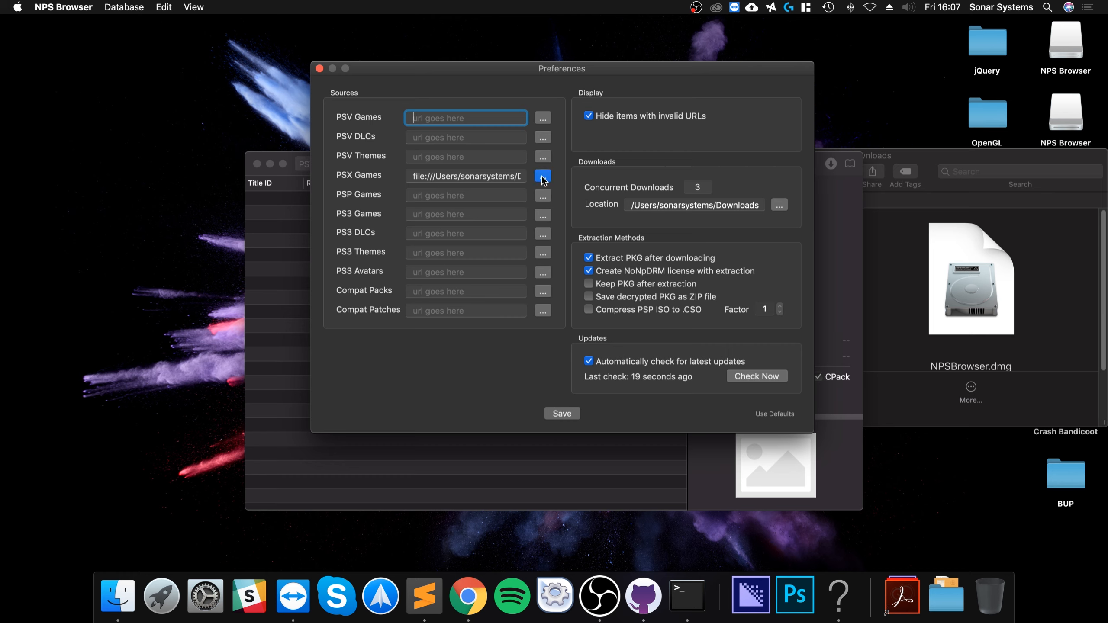
left_click(543, 176)
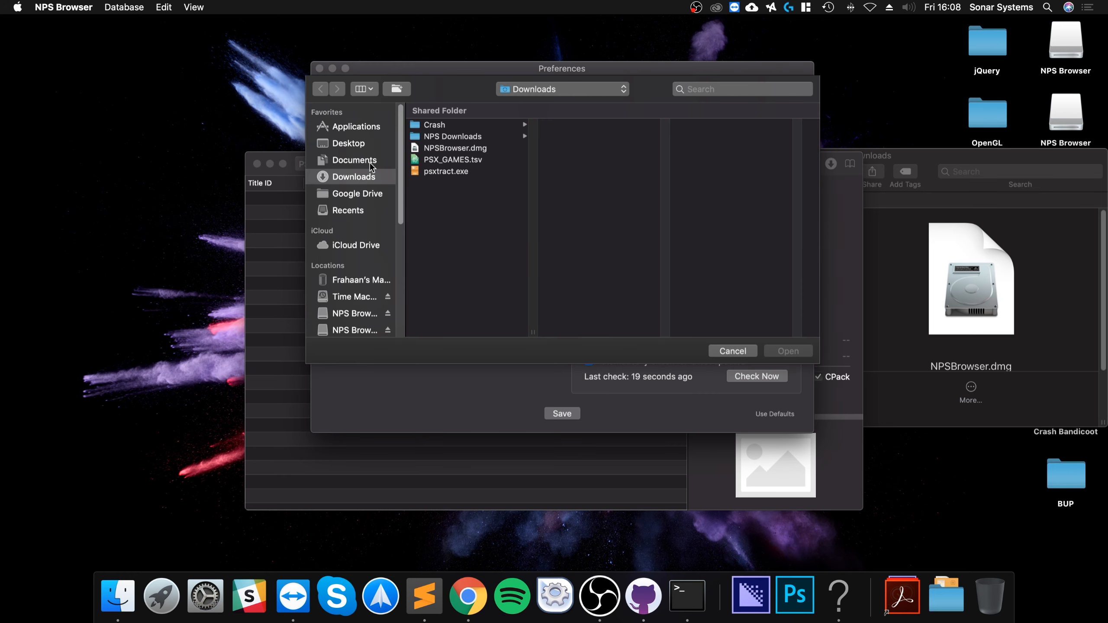
mouse_move(467, 163)
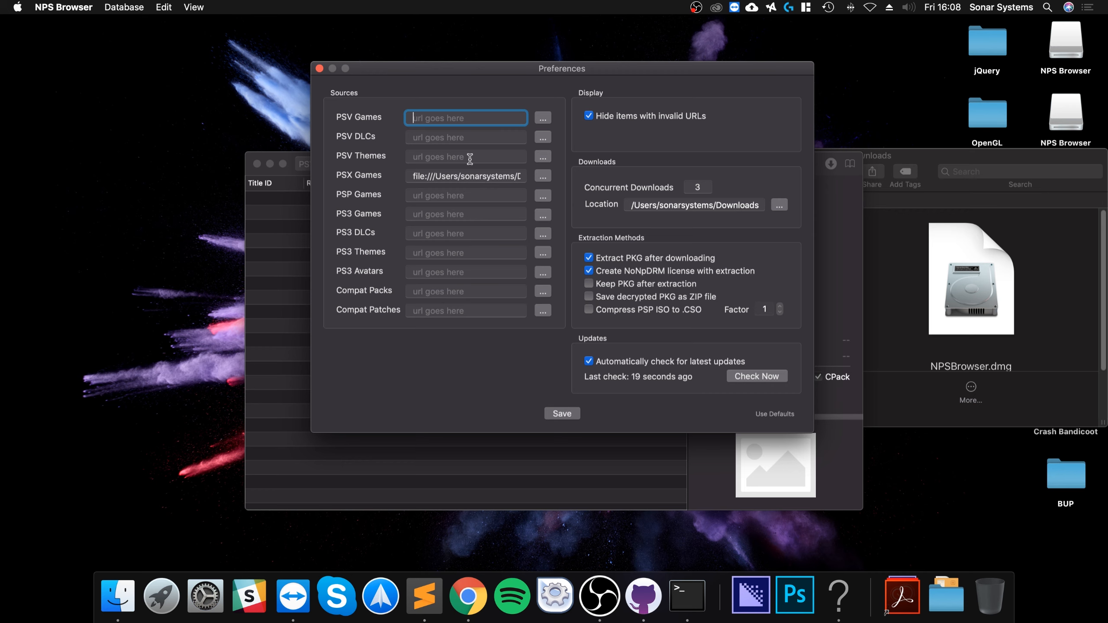
mouse_move(568, 404)
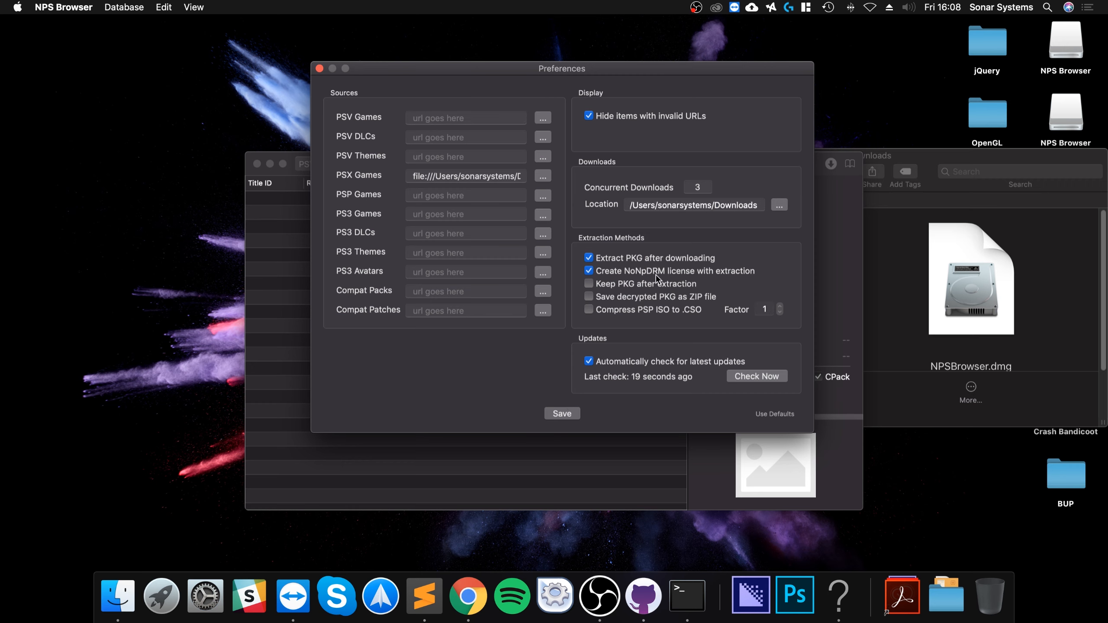
left_click(562, 414)
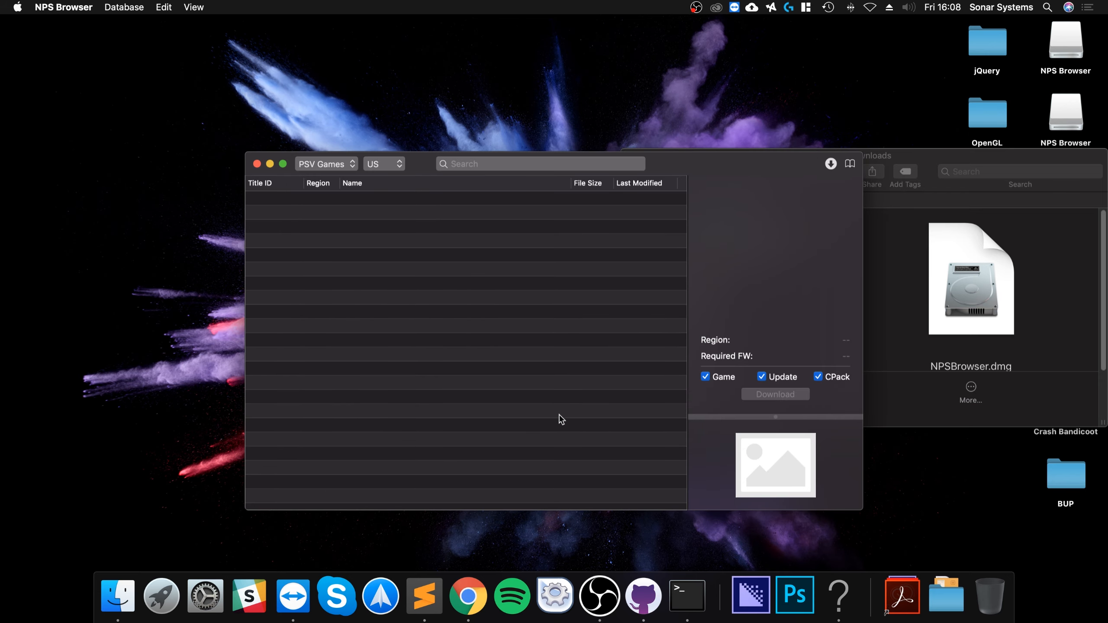
Filter to EU PSX Games matching 'crash' and download Crash Bandicoot 3: Warped
left_click(326, 163)
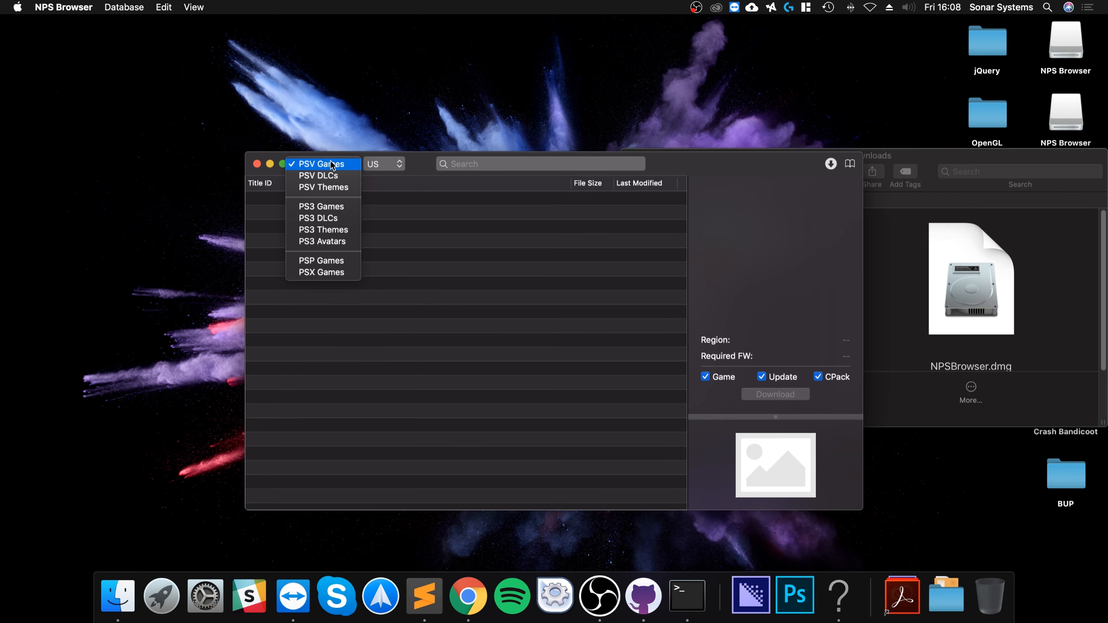
mouse_move(323, 272)
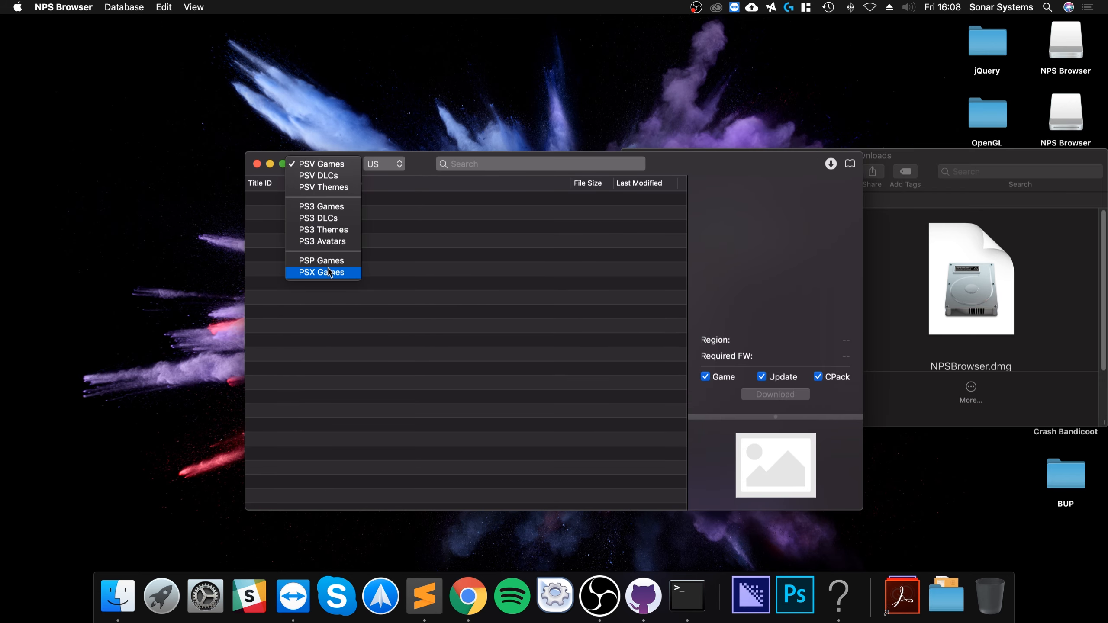
left_click(322, 272)
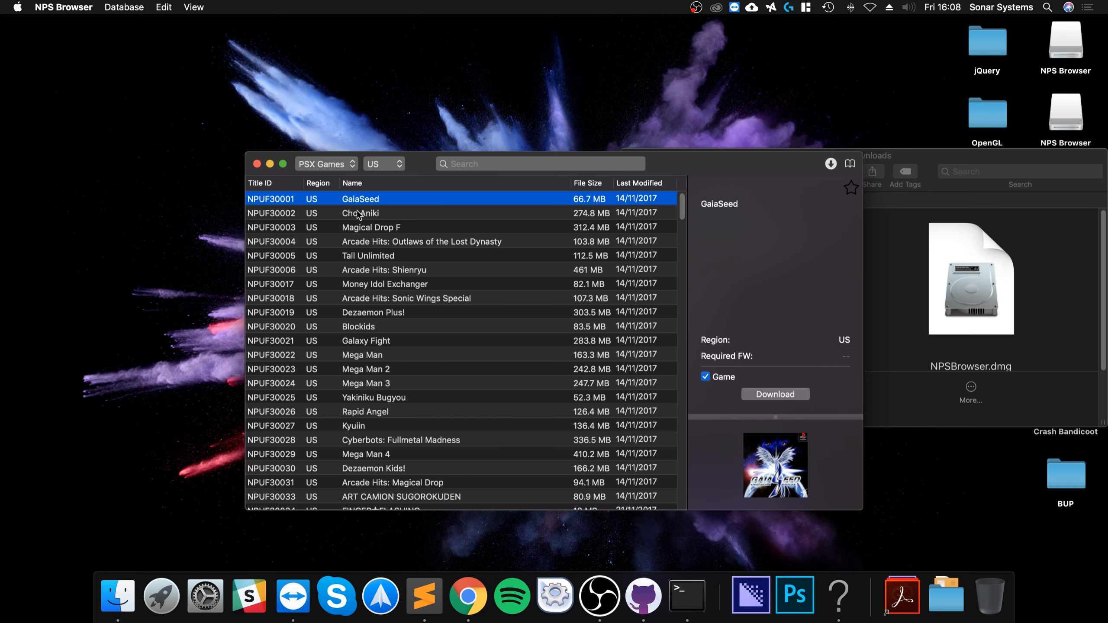
mouse_move(486, 187)
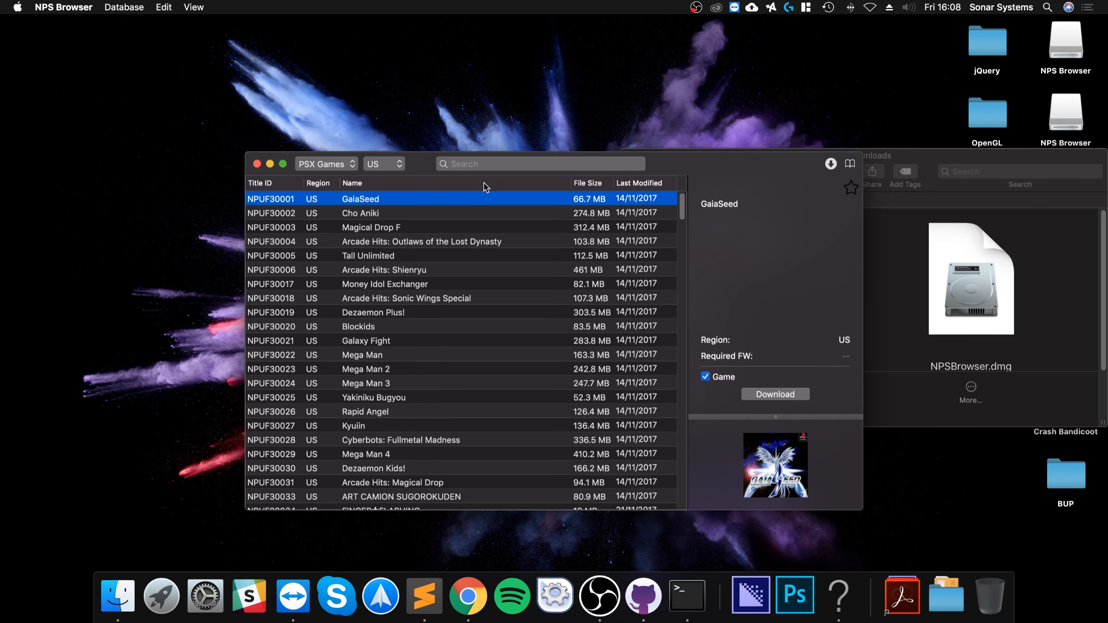
left_click(539, 164)
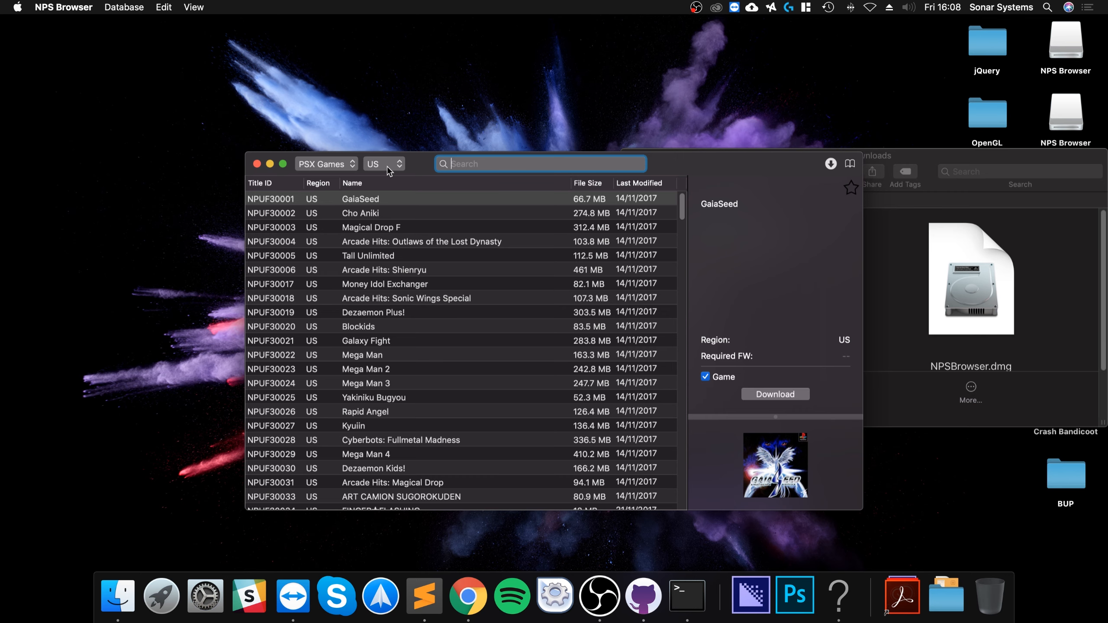
left_click(384, 164)
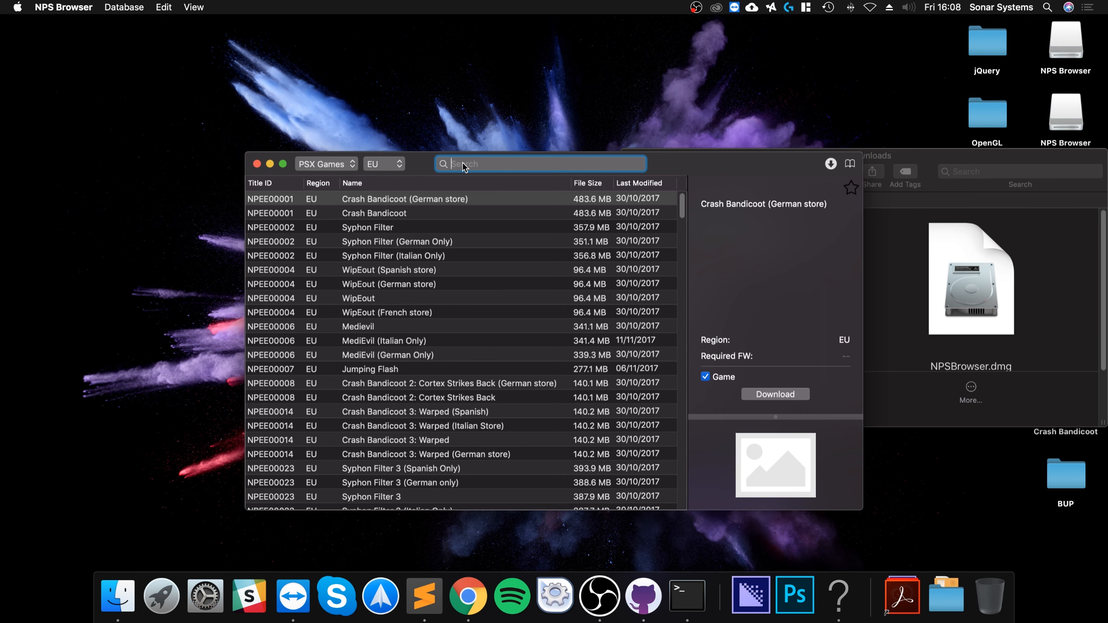
type("crash")
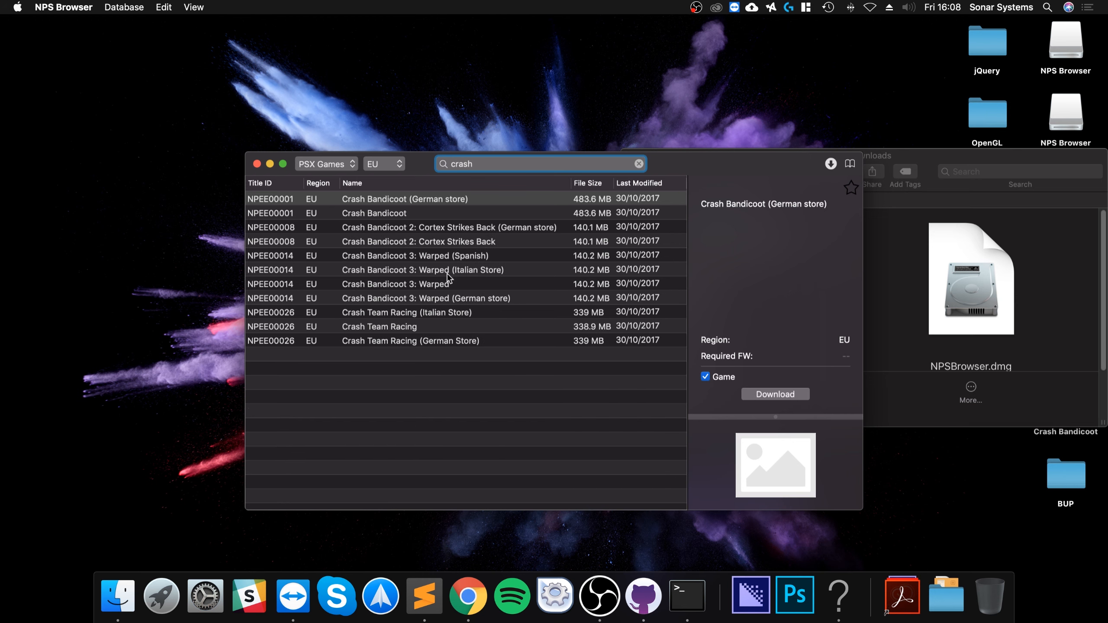
left_click(417, 283)
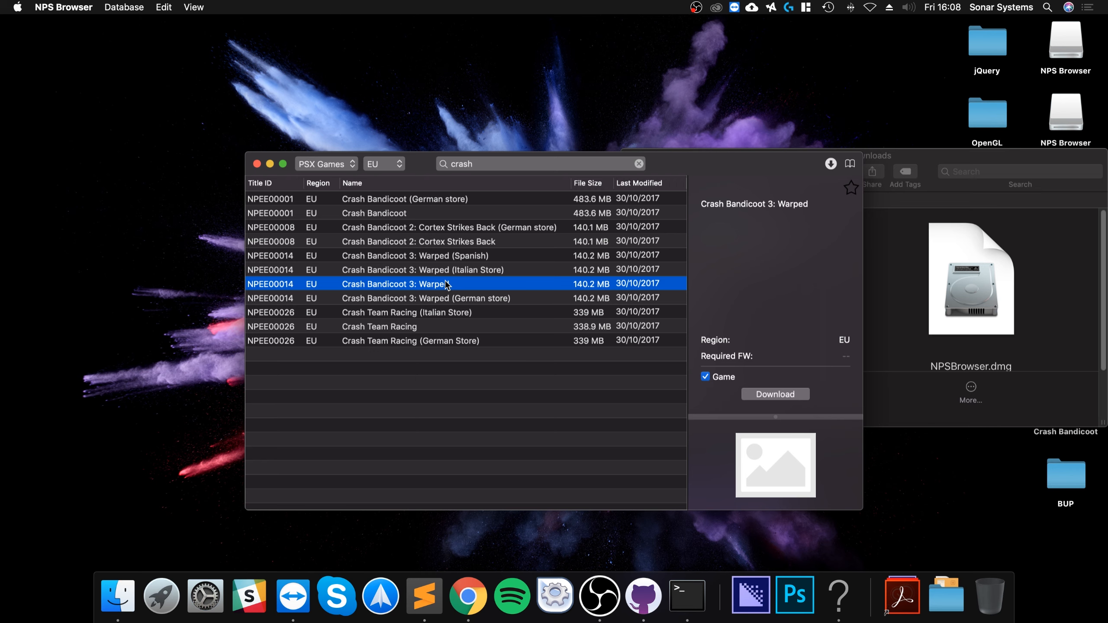
mouse_move(457, 338)
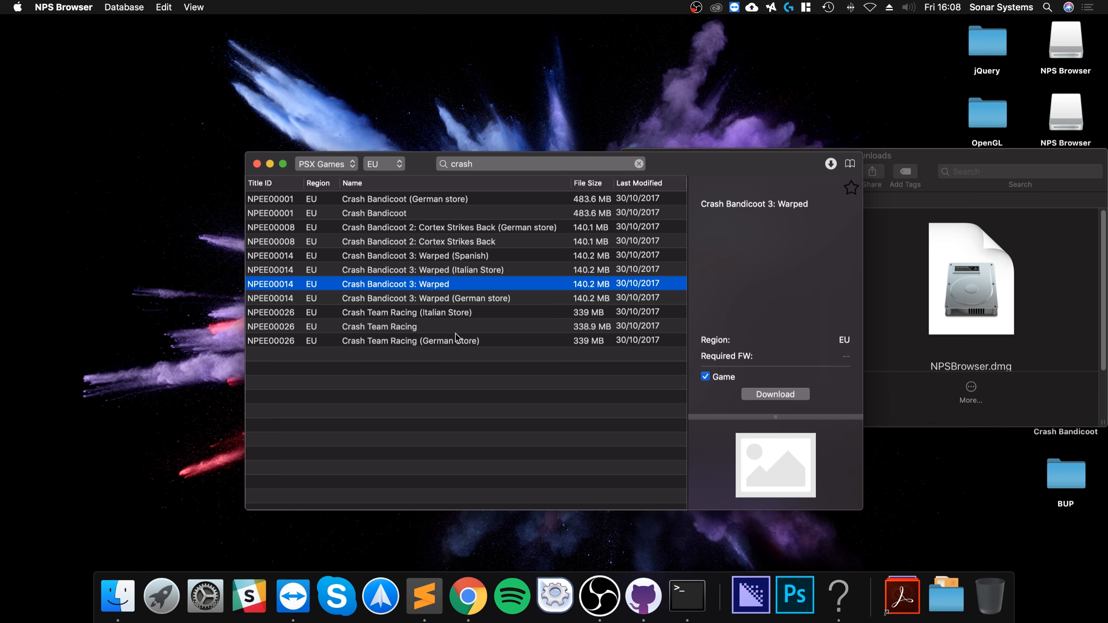
mouse_move(772, 339)
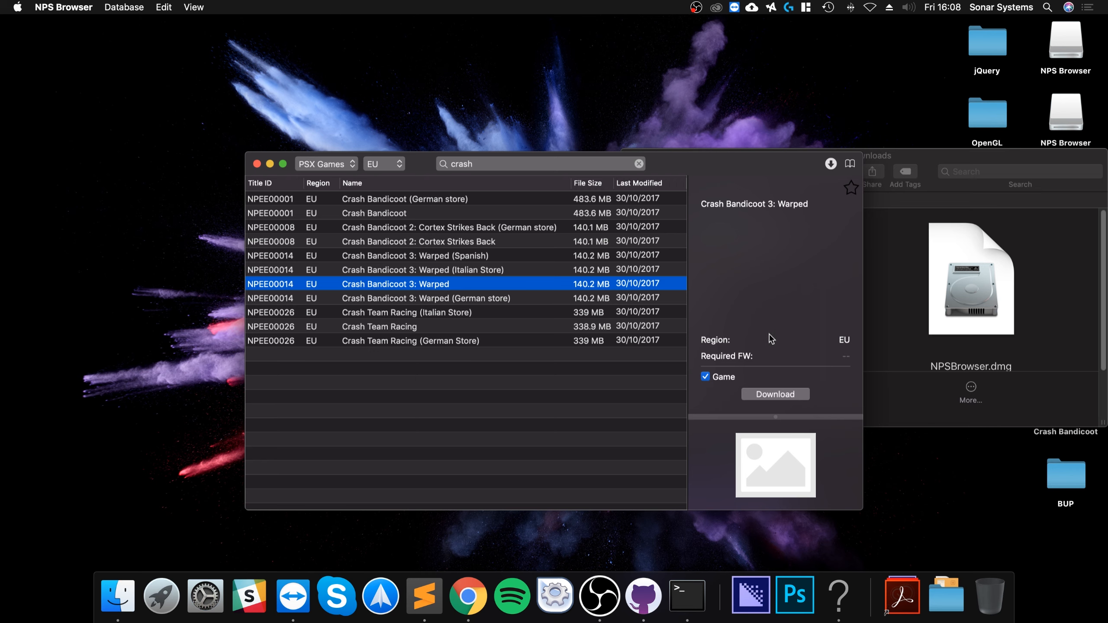
mouse_move(788, 402)
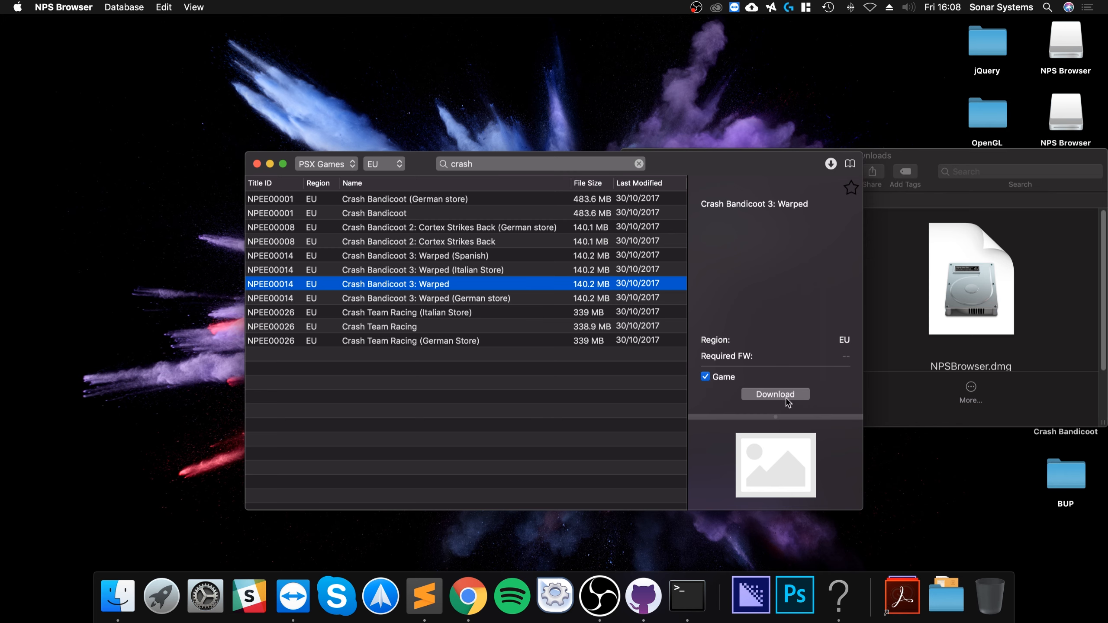
left_click(776, 395)
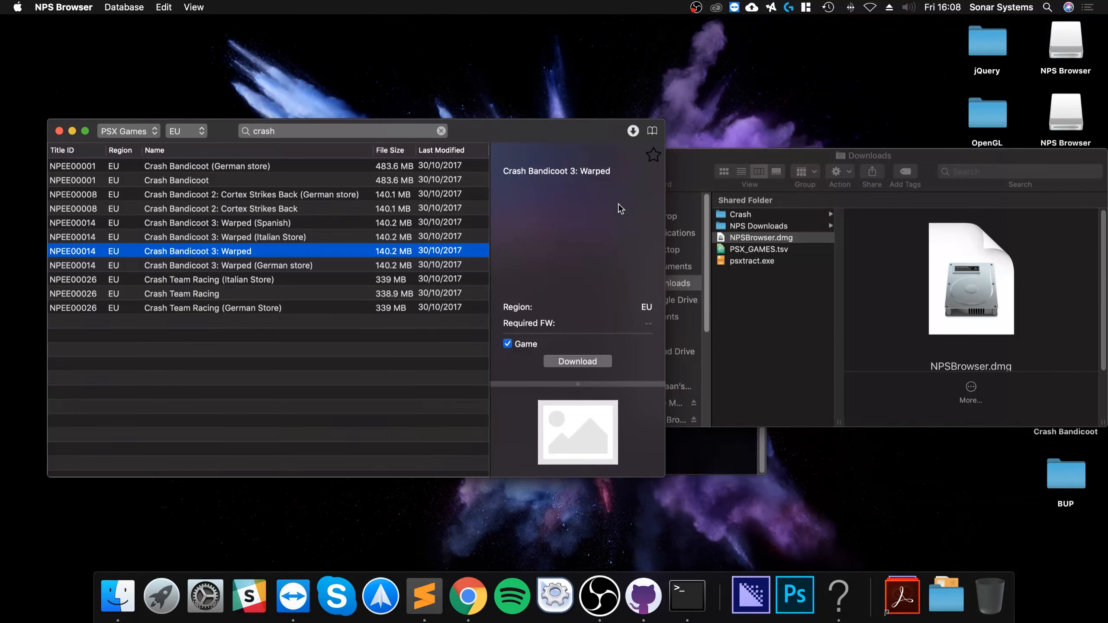
left_click(633, 131)
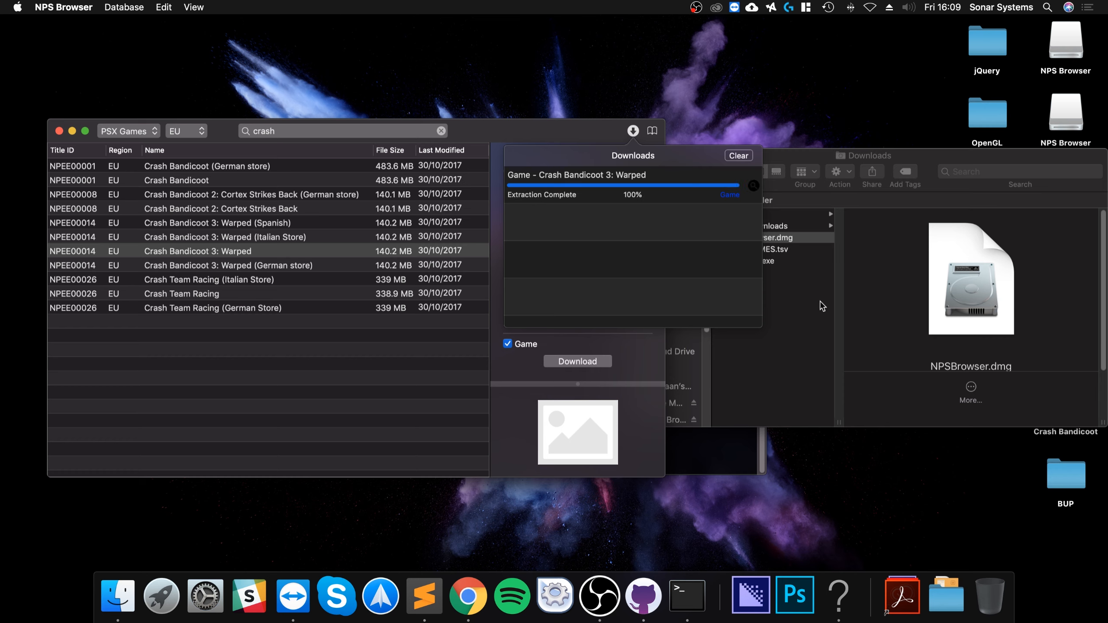
mouse_move(733, 162)
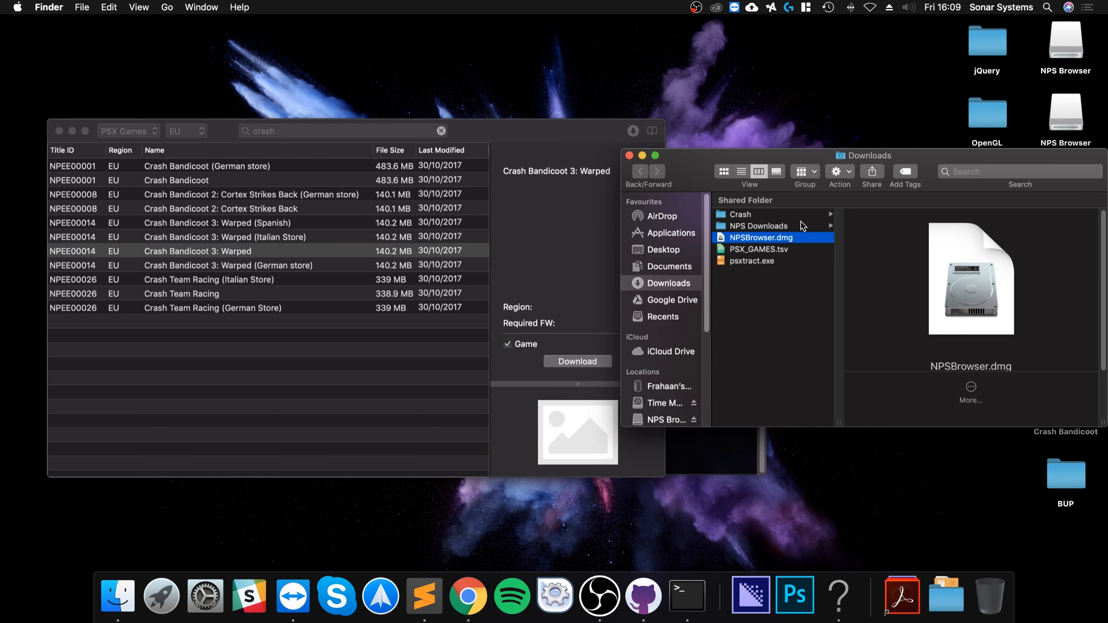
Put DOCUMENT.DAT, EBOOT.PBP and psxtract.exe into a new folder in Downloads
left_click(759, 226)
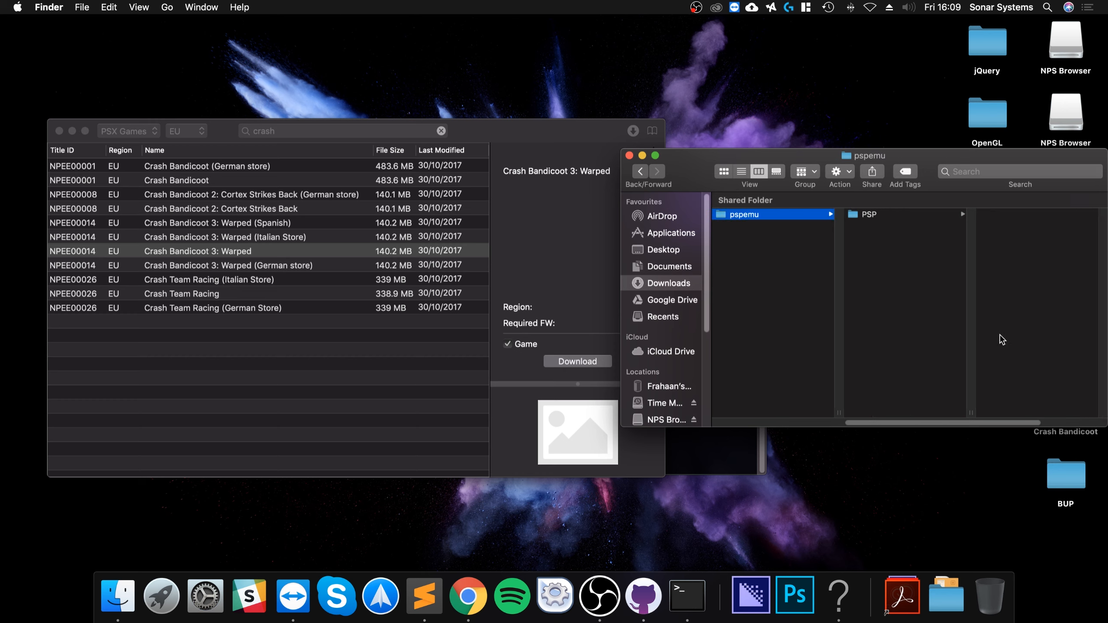
left_click(667, 283)
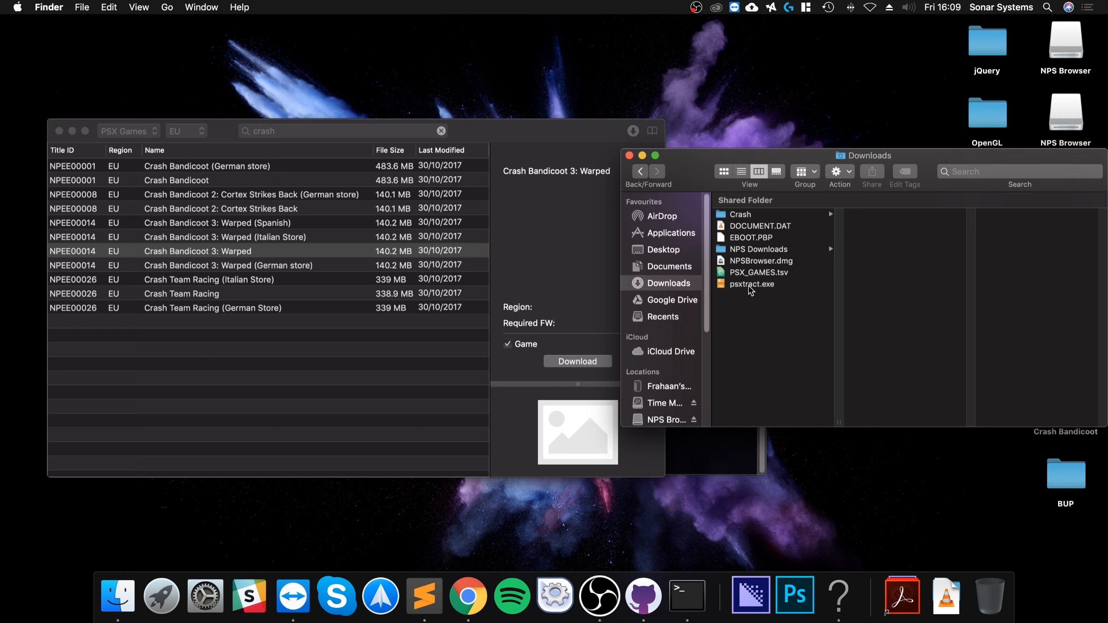
mouse_move(746, 236)
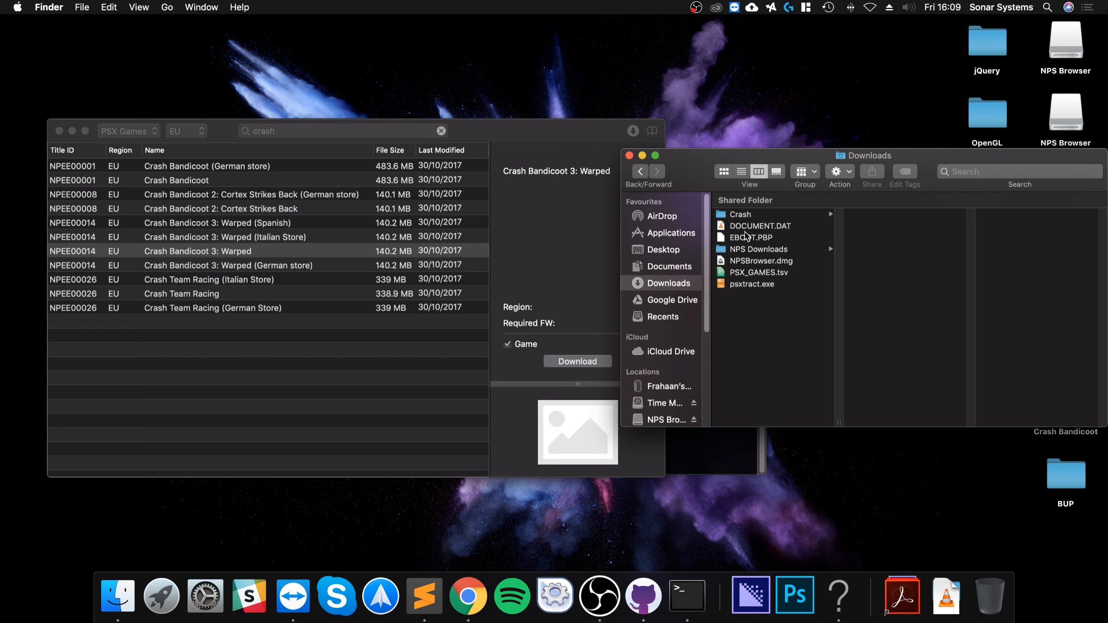
mouse_move(745, 255)
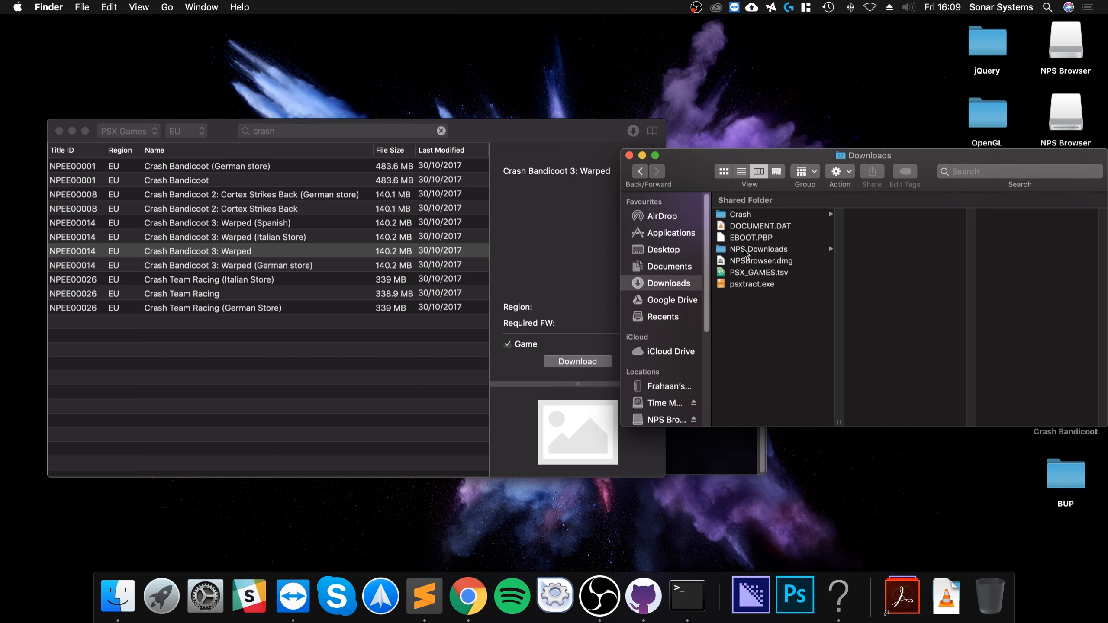
left_click(752, 283)
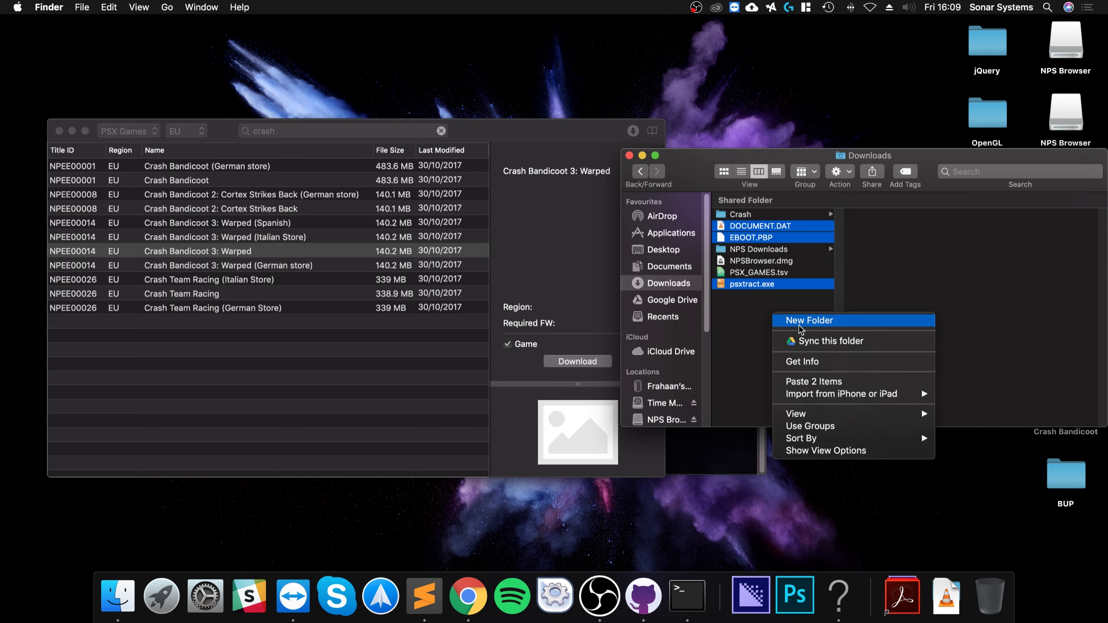
left_click(807, 320)
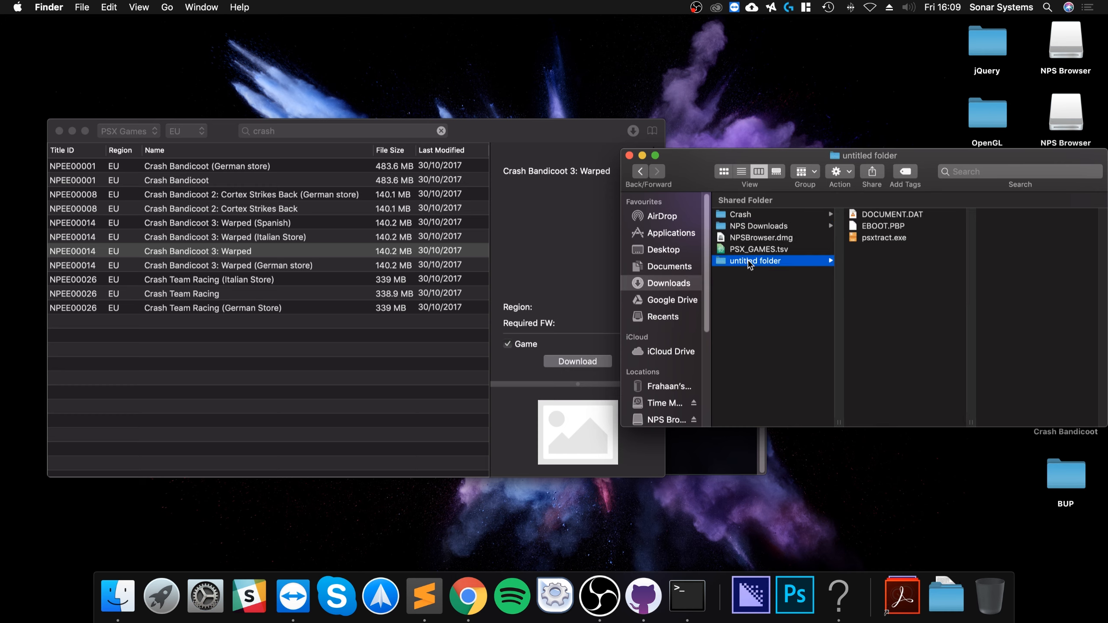
mouse_move(596, 386)
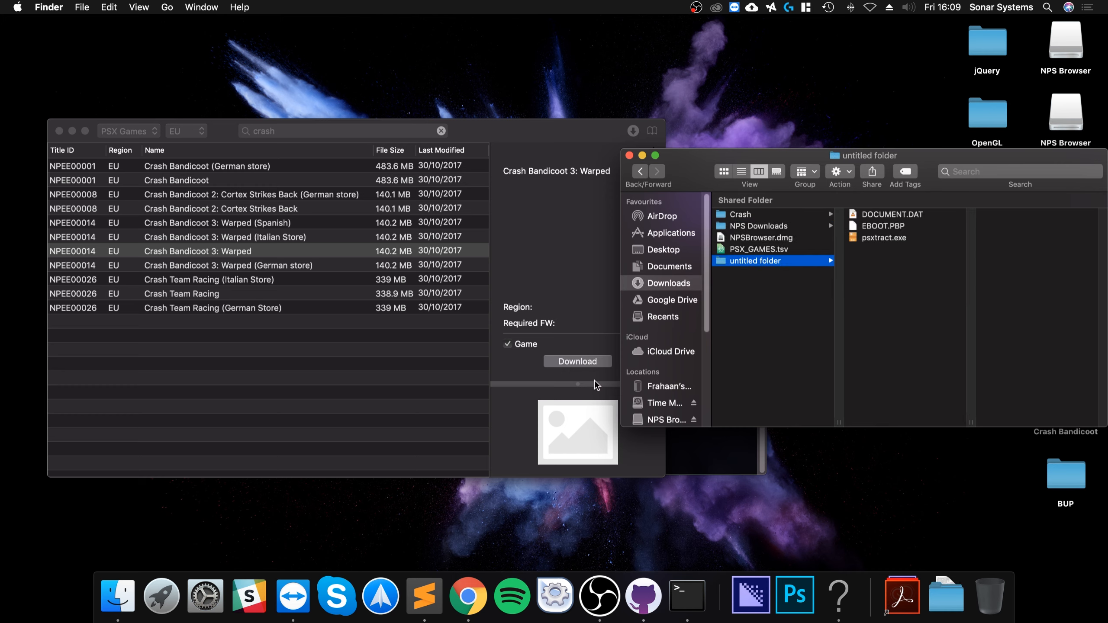
mouse_move(691, 565)
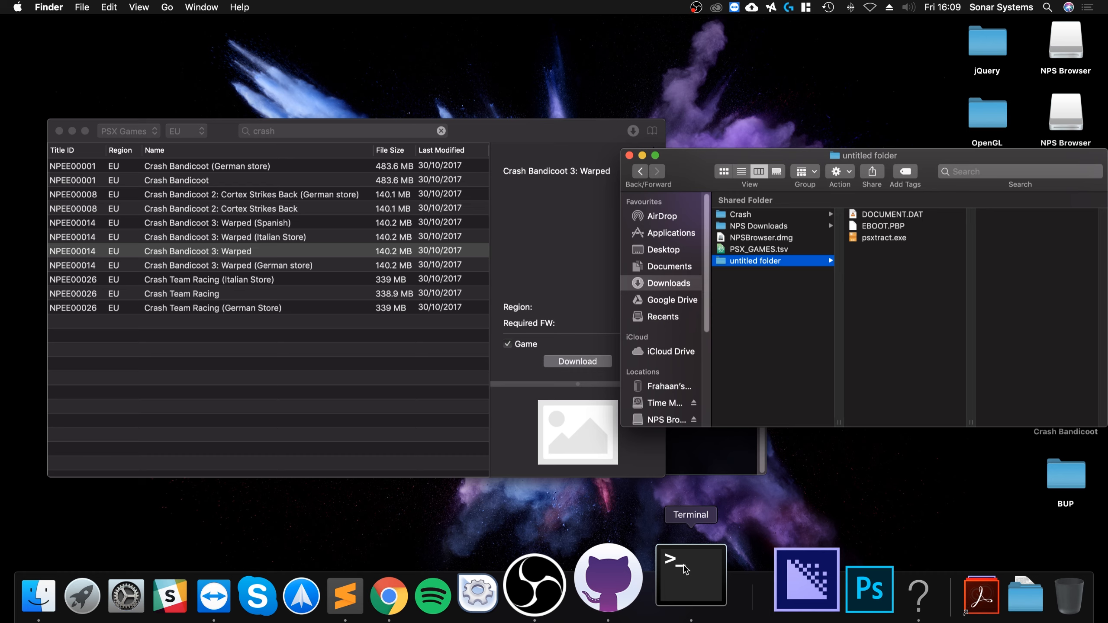
From the untitled folder run 'wine psxtract.exe -c EBOOT.PBP' to produce the CDROM output
left_click(691, 575)
type("cd")
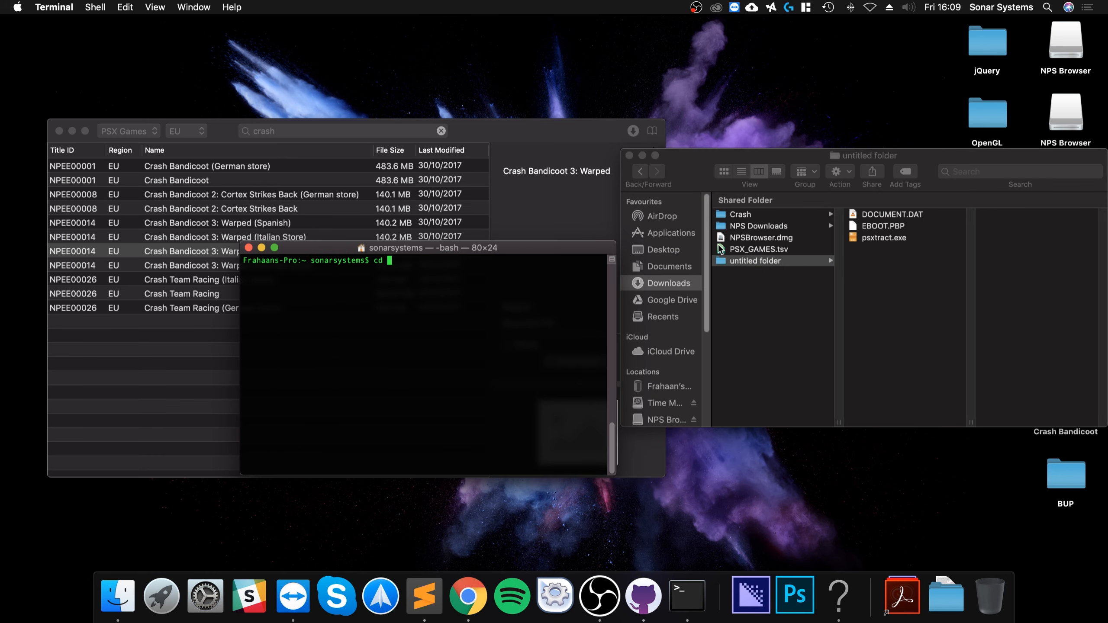
key("Return")
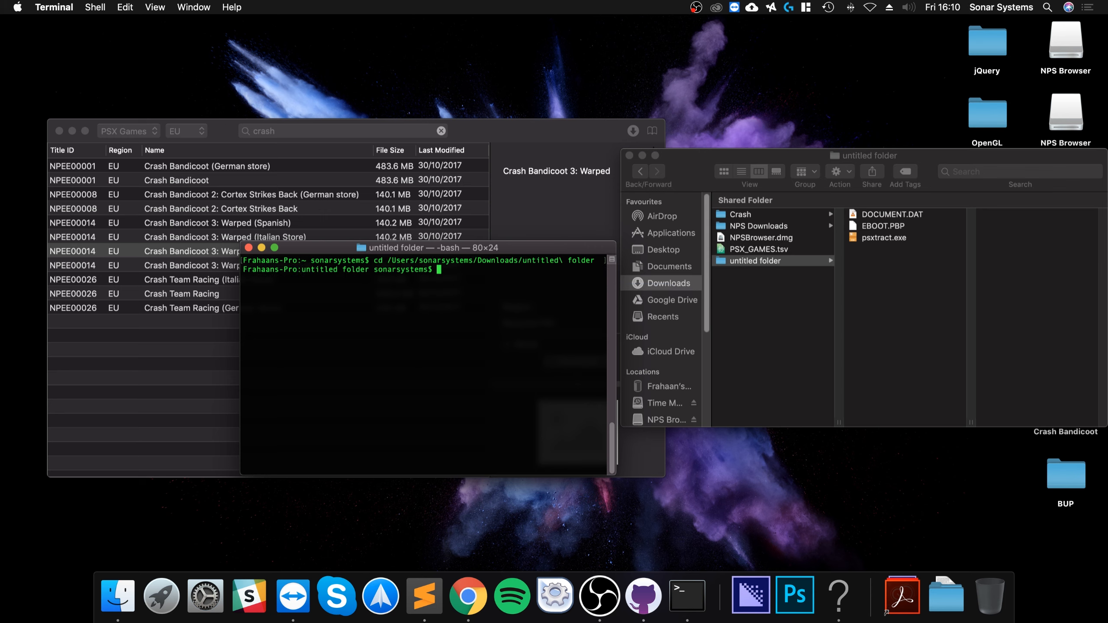
mouse_move(908, 273)
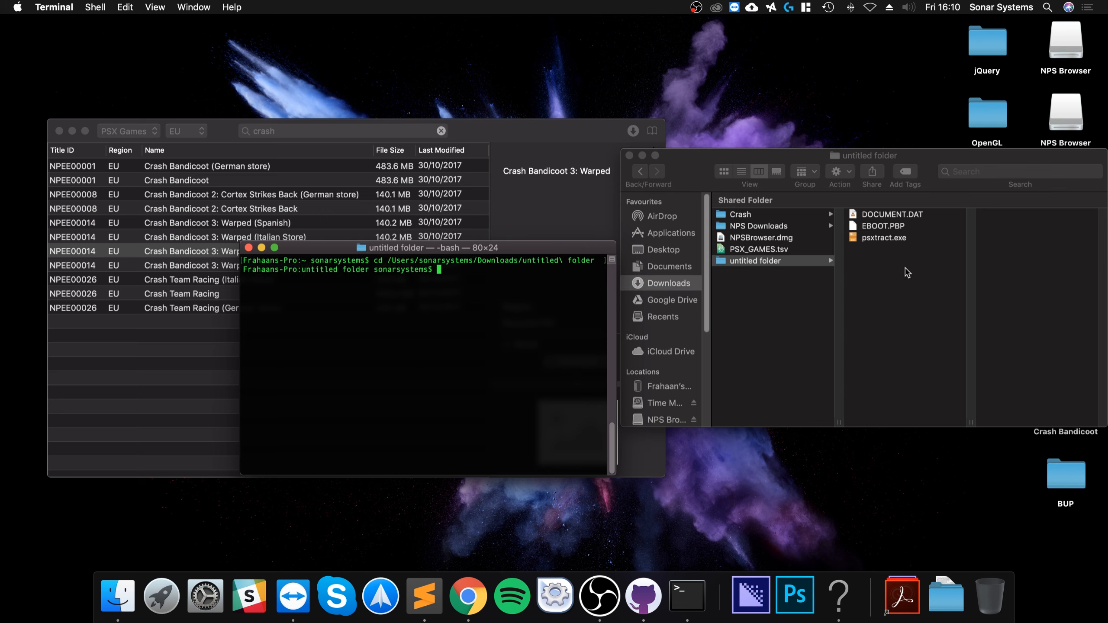
mouse_move(885, 319)
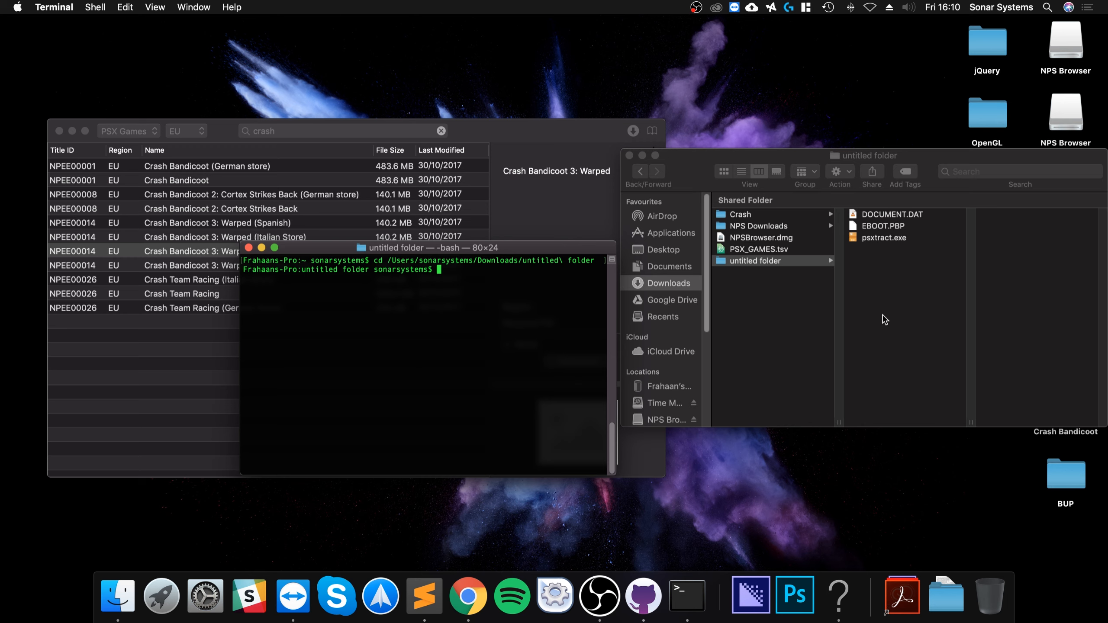
type("wine")
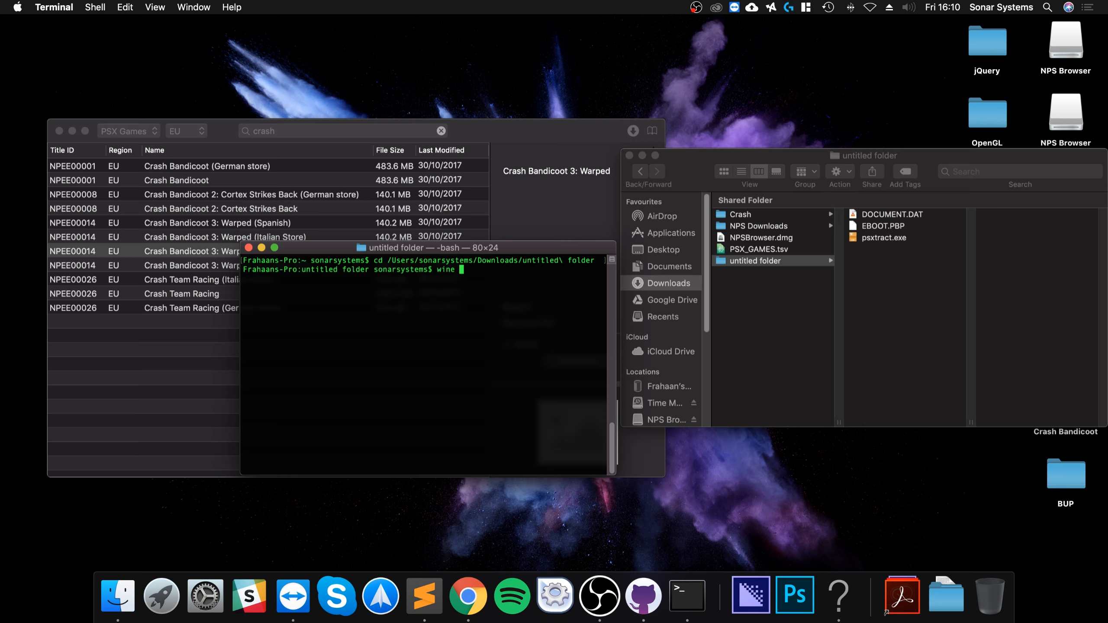
type("psxtract")
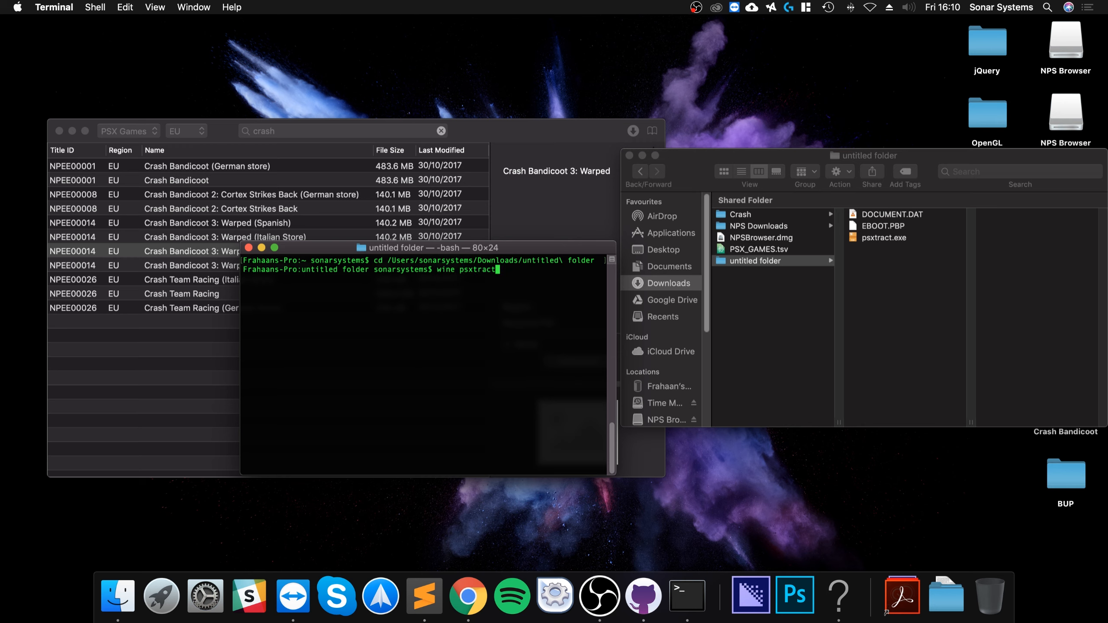
type(".exe")
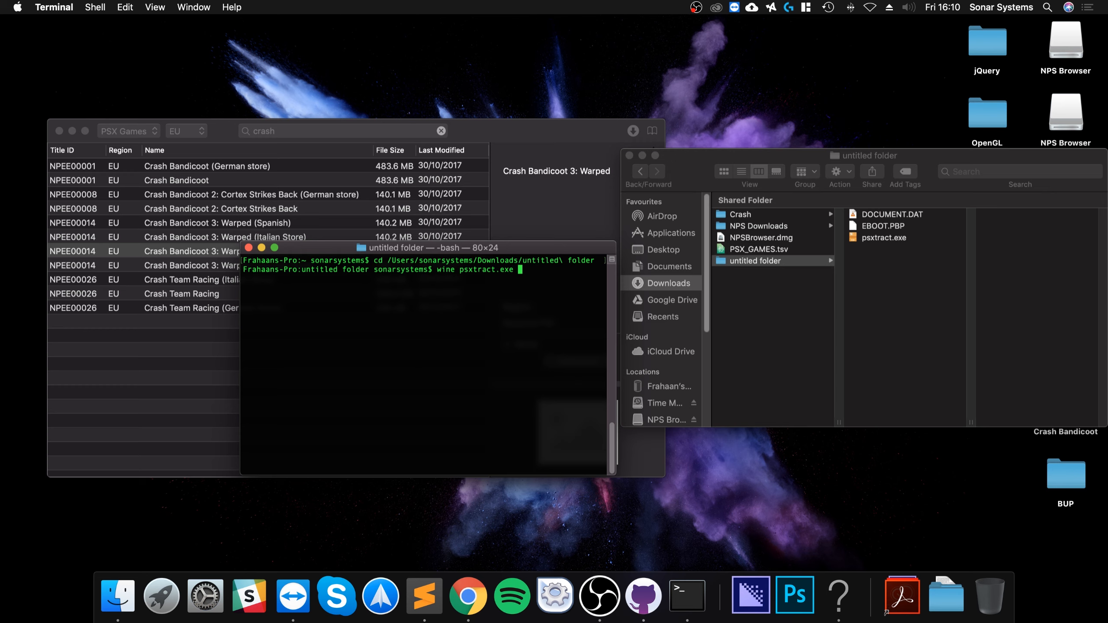
type("-c")
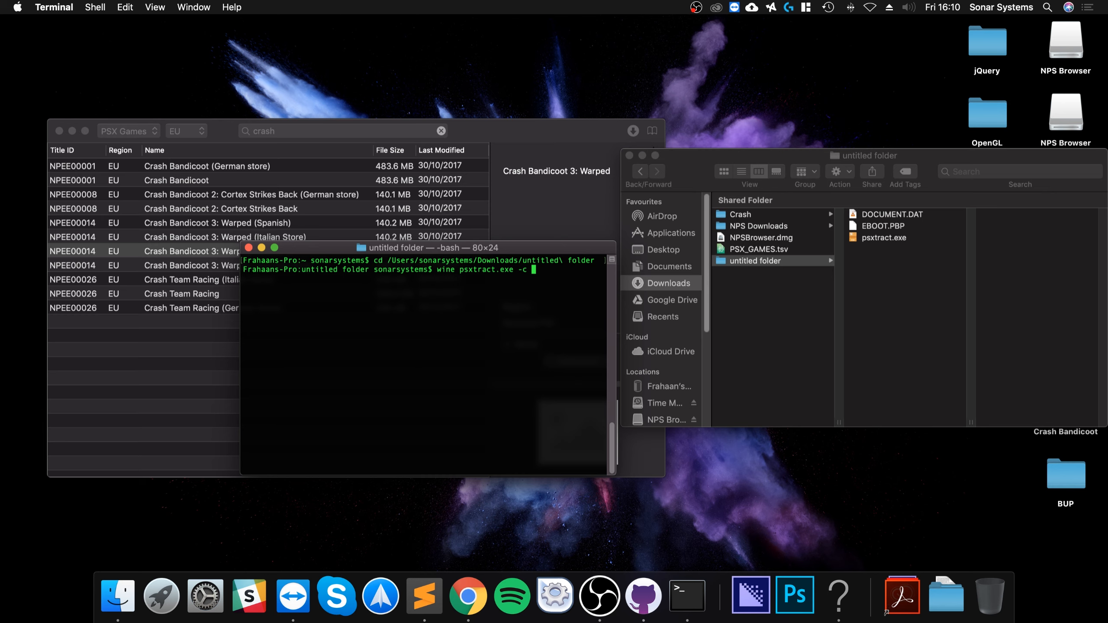
type("EBOOT.PB")
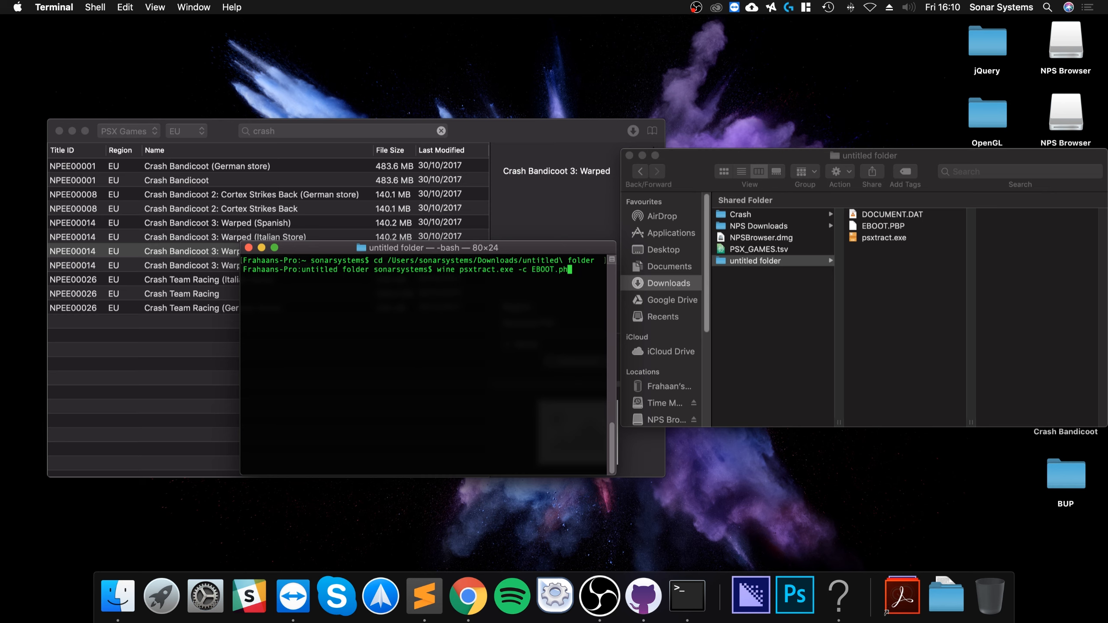
type("bp")
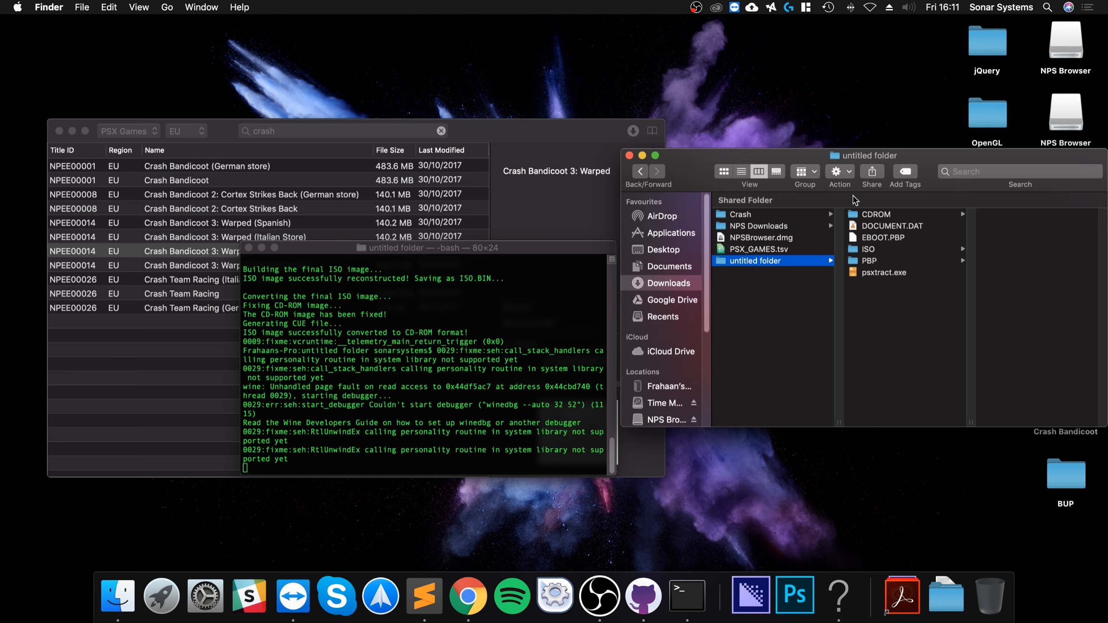
mouse_move(876, 245)
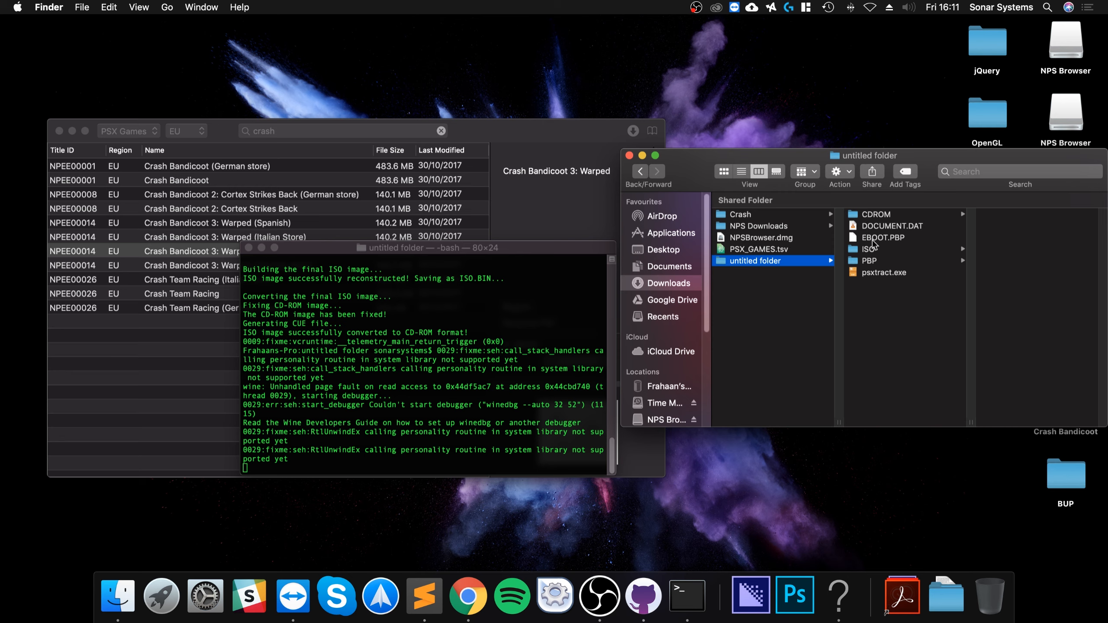
Inspect CDROM.CUE's info and read it in TextEdit, confirming its track references CDROM.BIN
left_click(876, 214)
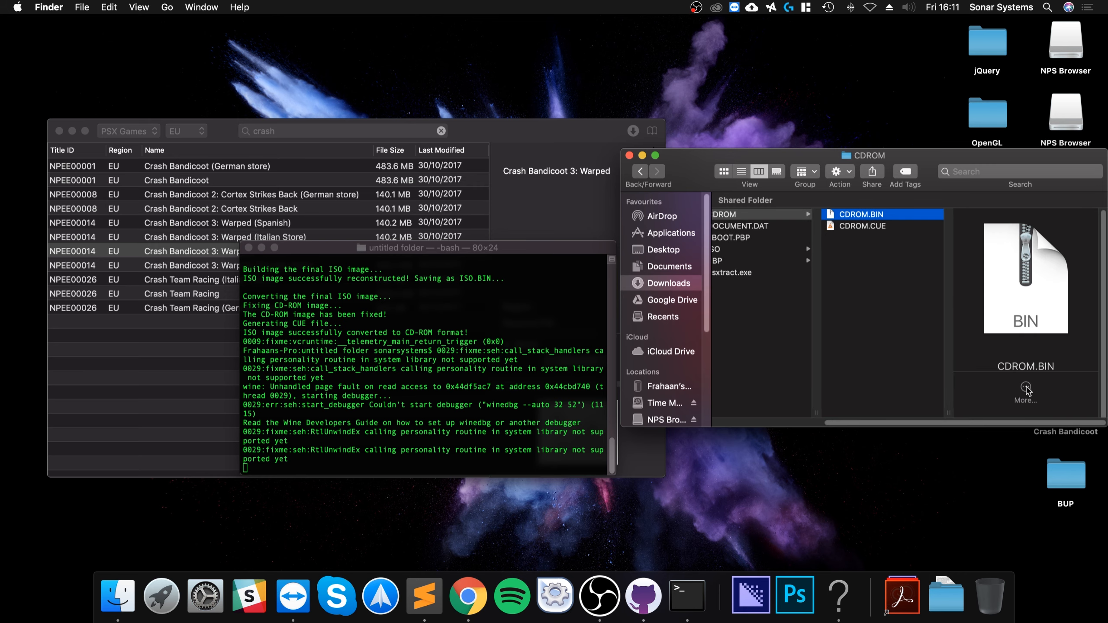
mouse_move(932, 282)
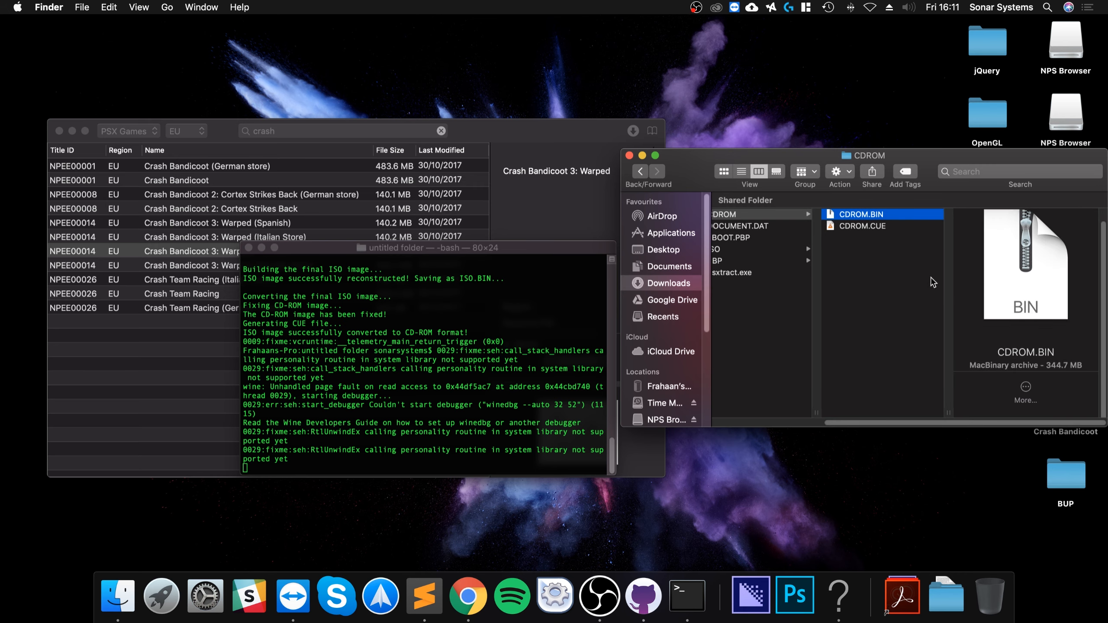
right_click(862, 226)
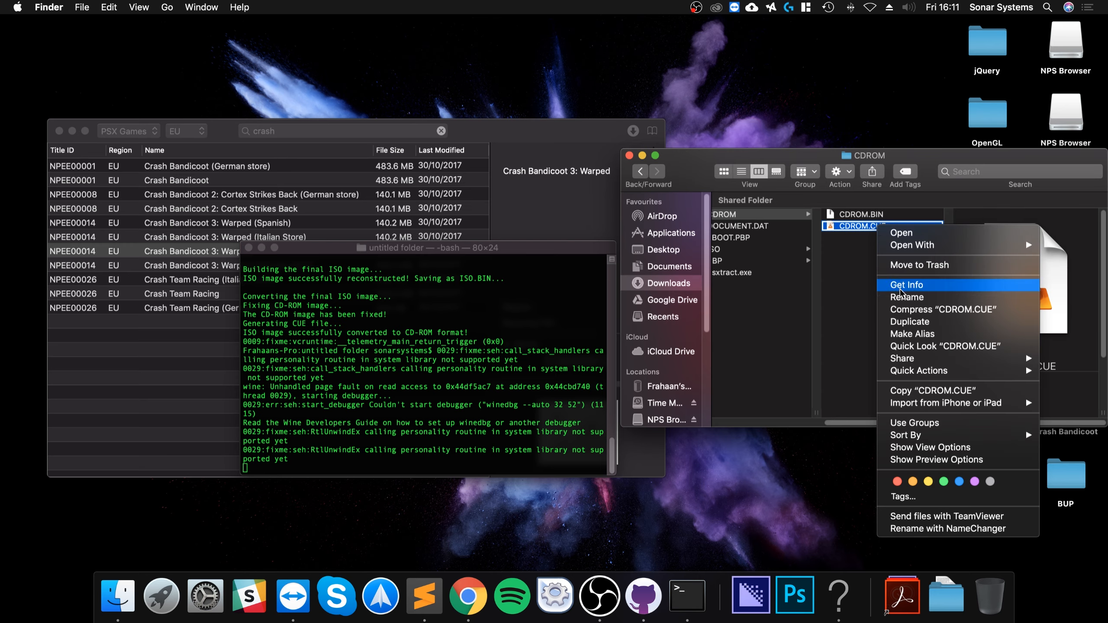
left_click(907, 284)
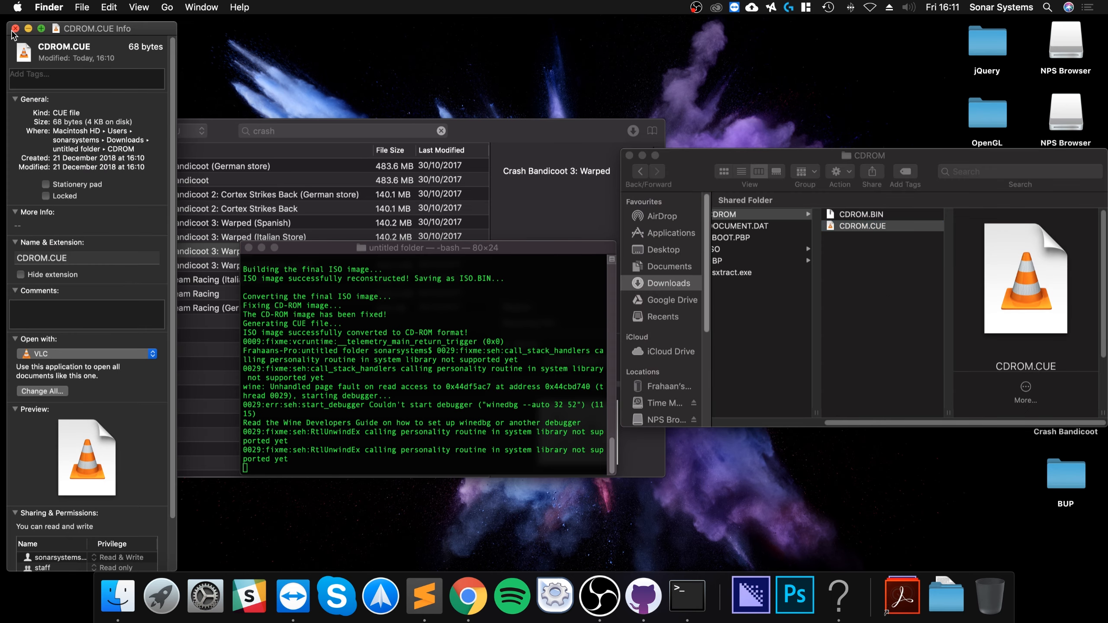
right_click(861, 225)
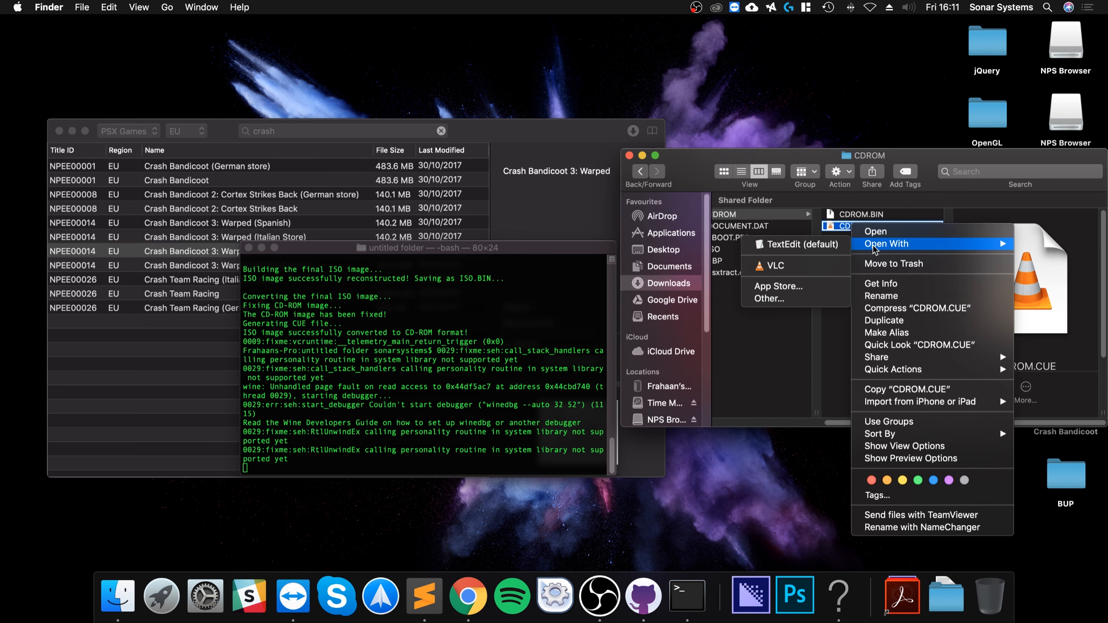
left_click(801, 244)
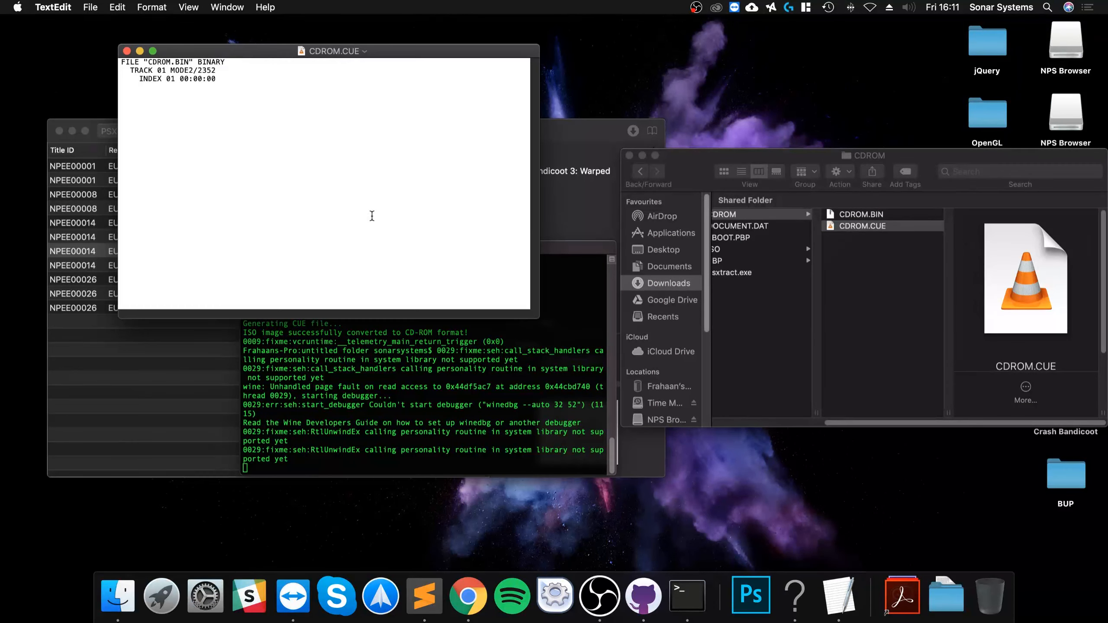
left_click(127, 51)
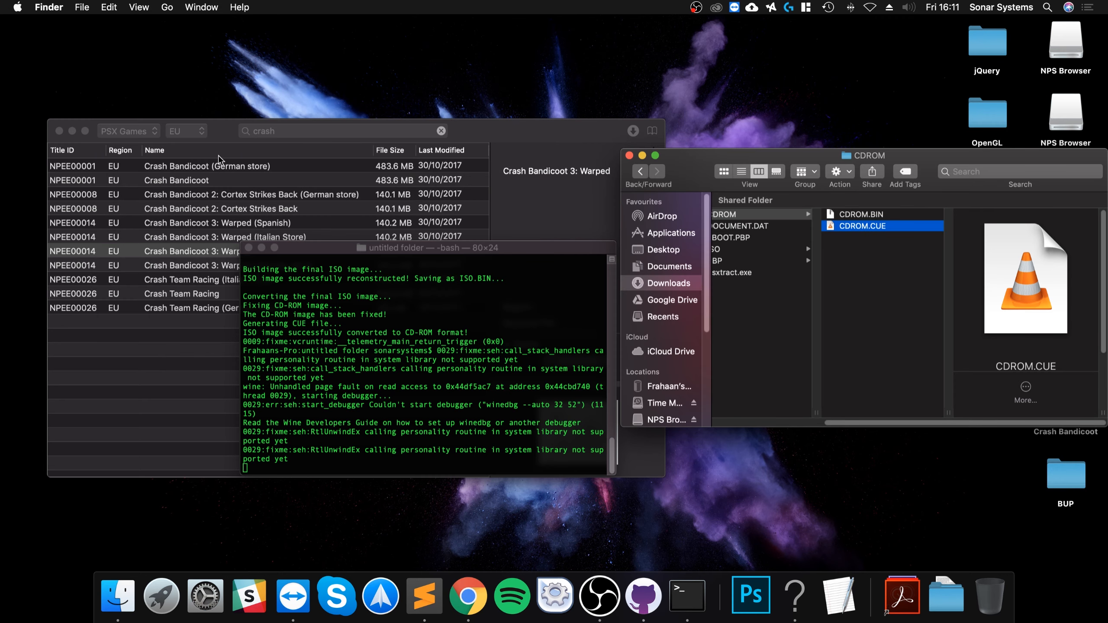
left_click(743, 214)
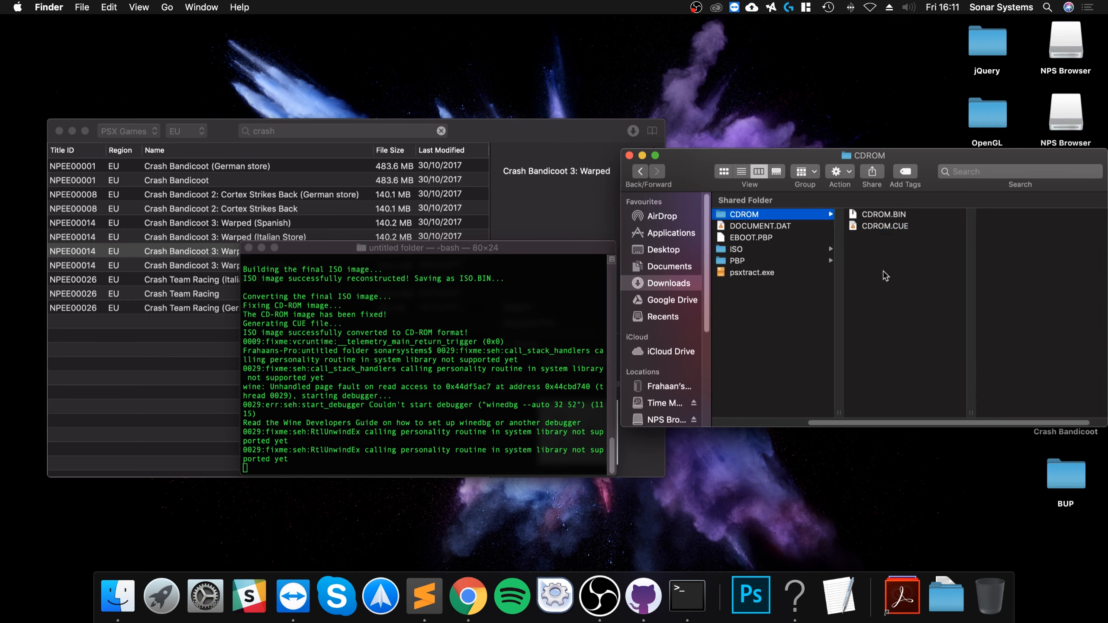